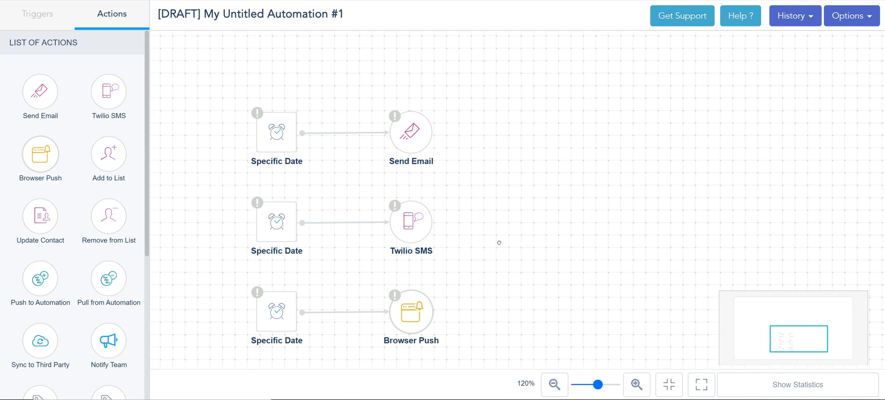
{"action": "mouse_move", "coordinate": [392, 181]}
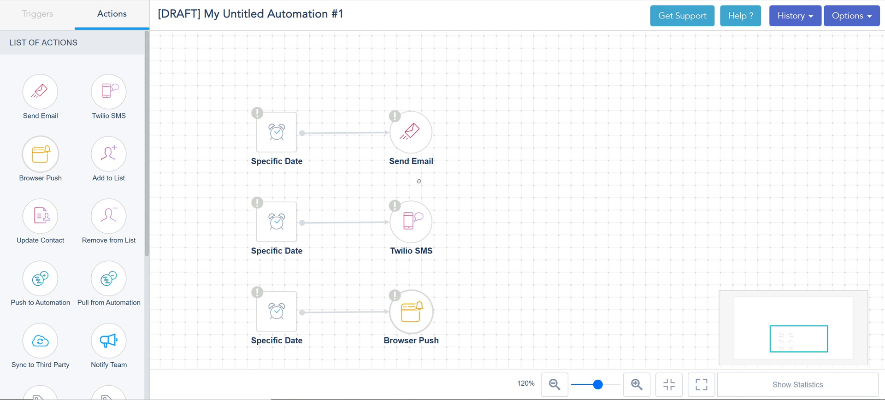
{"action": "mouse_move", "coordinate": [294, 240]}
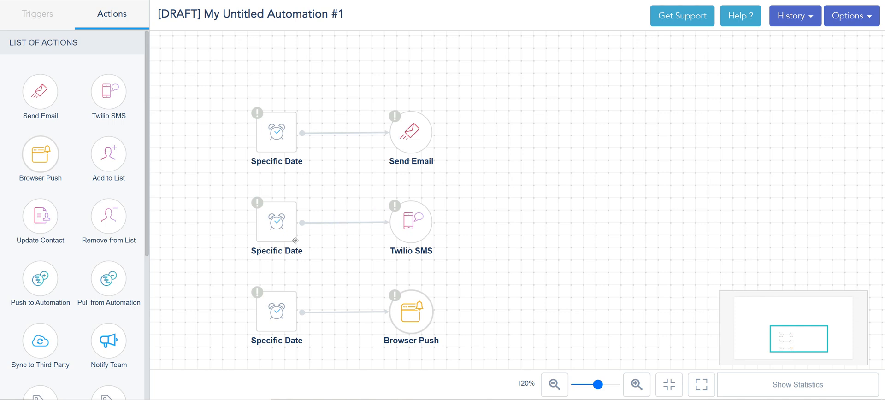
{"action": "mouse_move", "coordinate": [376, 249]}
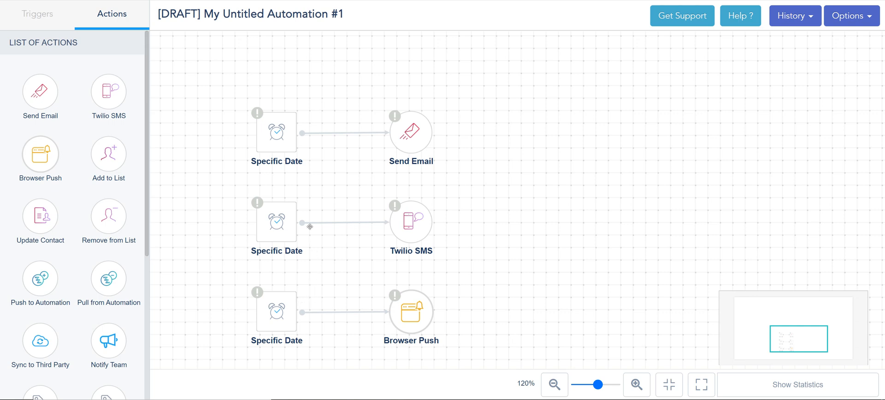
{"action": "mouse_move", "coordinate": [56, 91]}
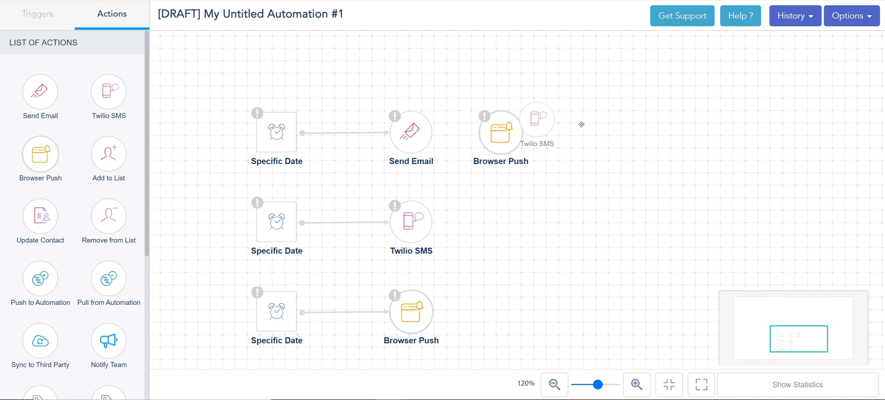
Chain Browser Push and Twilio SMS after Send Email, adding extra action branches linked to it
{"action": "left_click", "coordinate": [499, 133]}
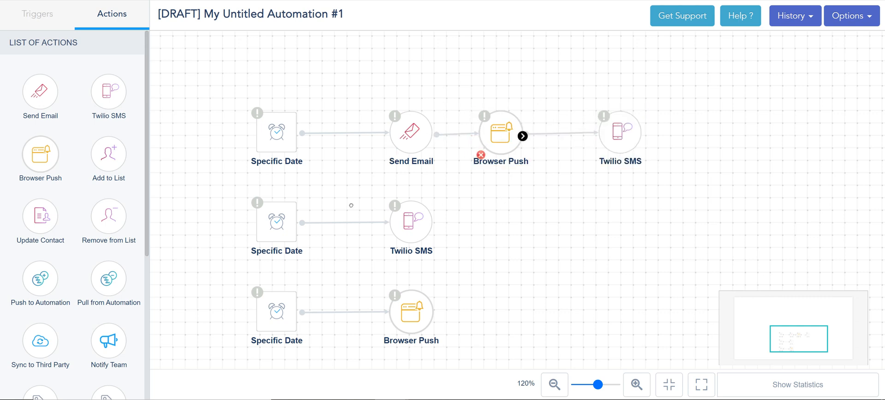
{"action": "left_click_drag", "start_coordinate": [411, 220], "coordinate": [365, 252]}
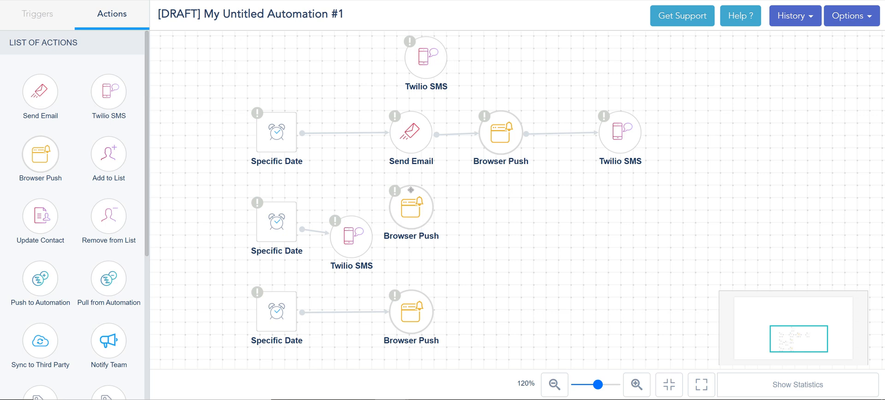
{"action": "mouse_move", "coordinate": [410, 134]}
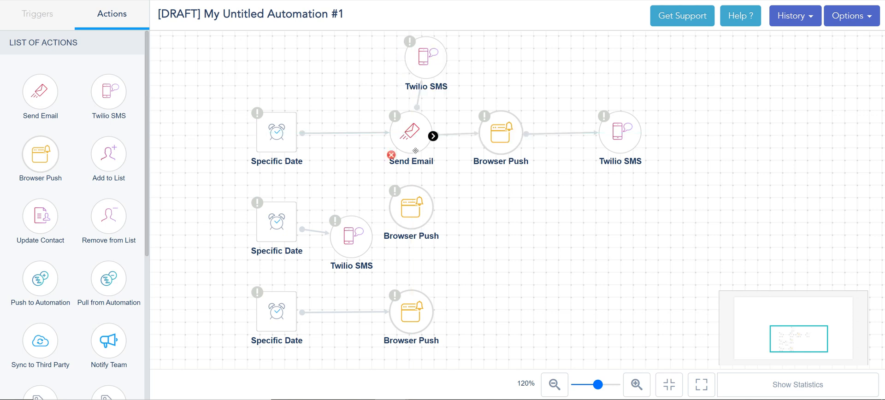
{"action": "left_click_drag", "start_coordinate": [351, 236], "coordinate": [321, 265]}
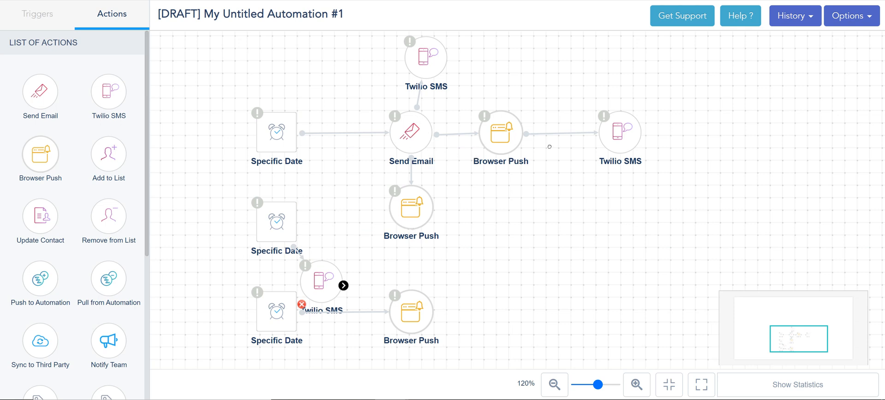
{"action": "mouse_move", "coordinate": [410, 207]}
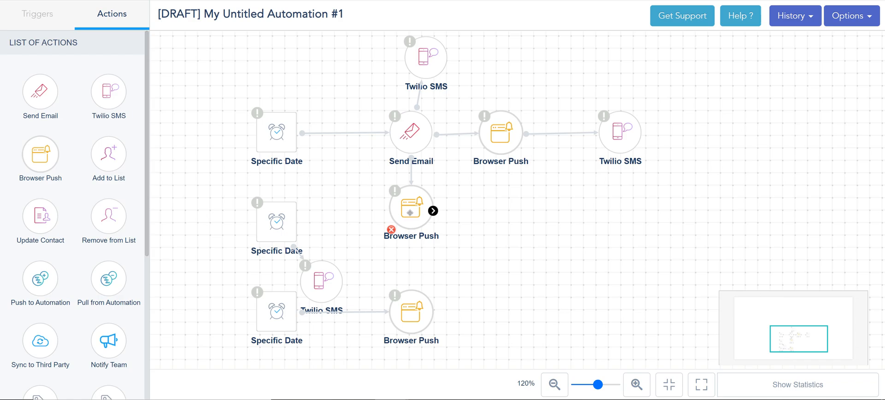
Delete the extra Browser Push branch under Send Email and confirm the removal
{"action": "left_click", "coordinate": [390, 228]}
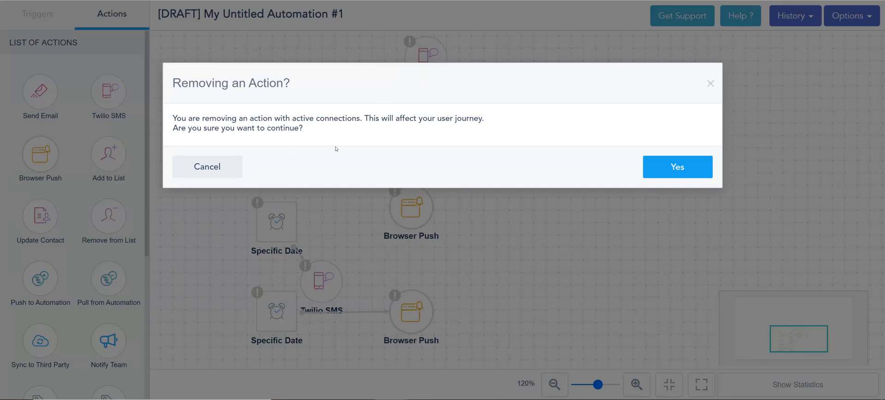
{"action": "left_click", "coordinate": [676, 166]}
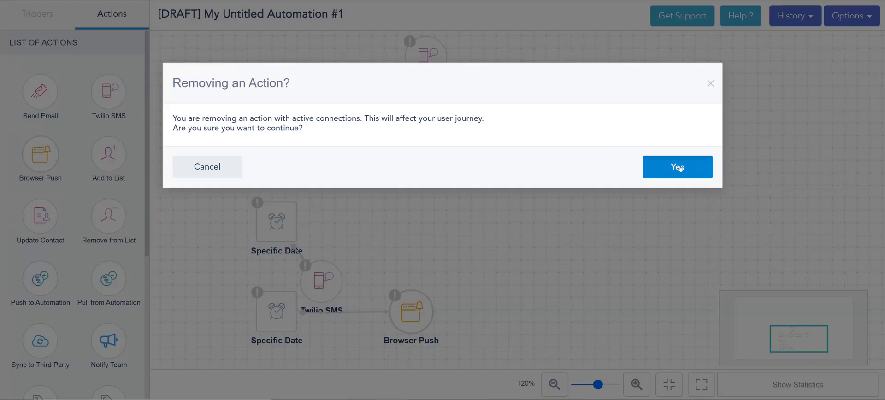
{"action": "left_click", "coordinate": [676, 166]}
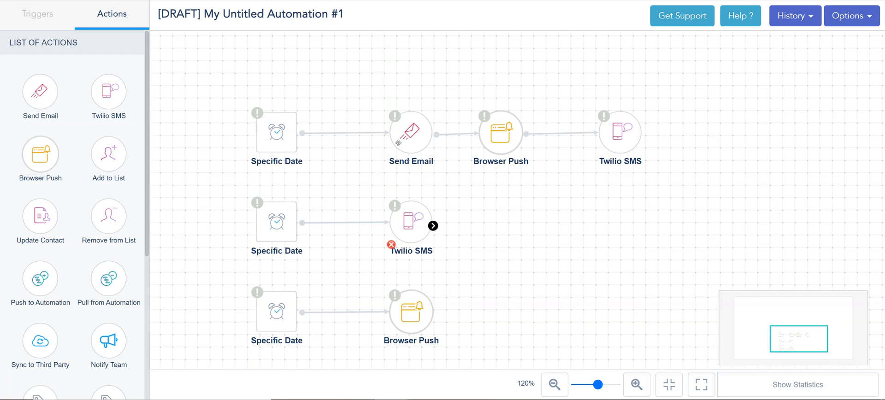
Open the Push to Automation configuration and view its available automation templates
{"action": "left_click", "coordinate": [432, 224]}
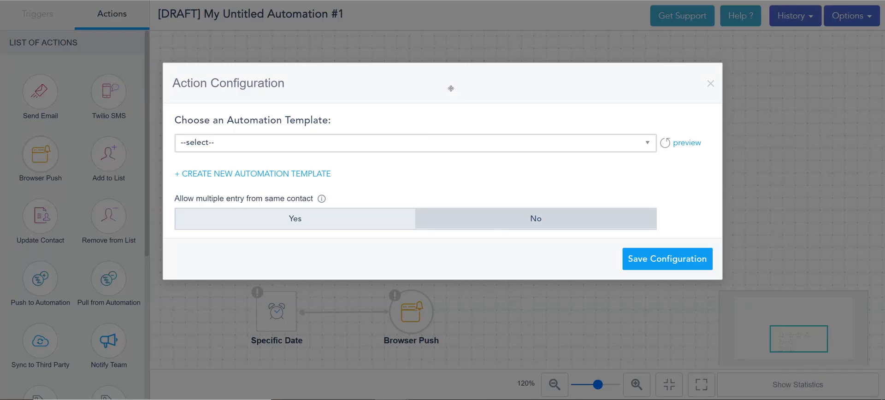
{"action": "left_click_drag", "start_coordinate": [450, 88], "coordinate": [495, 116]}
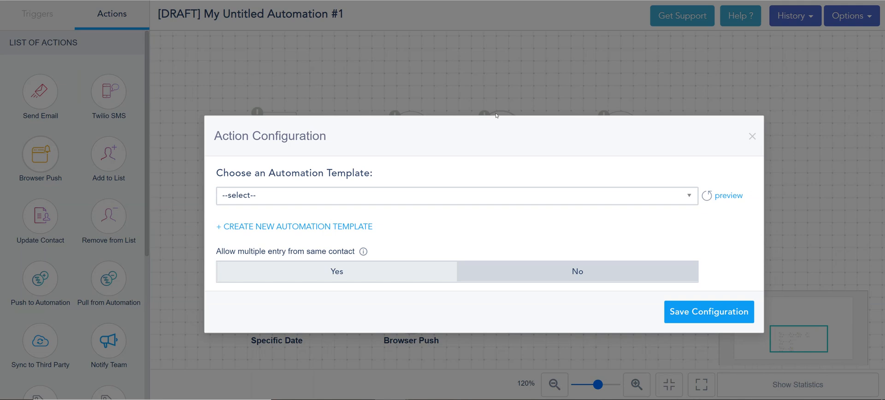
{"action": "left_click", "coordinate": [456, 195]}
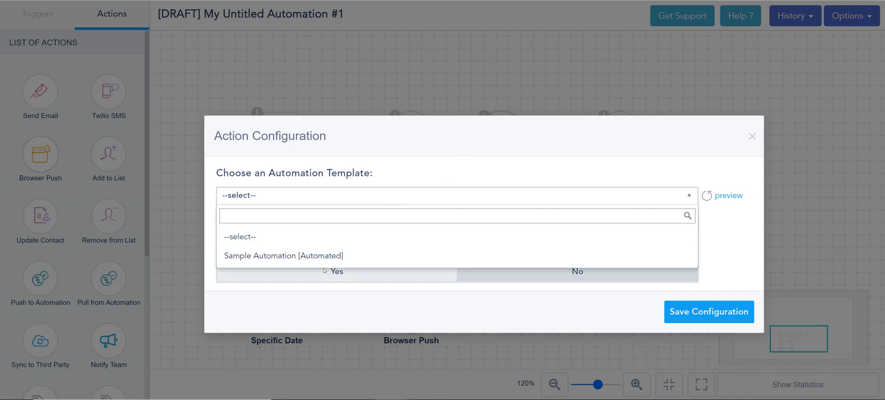
{"action": "mouse_move", "coordinate": [332, 265]}
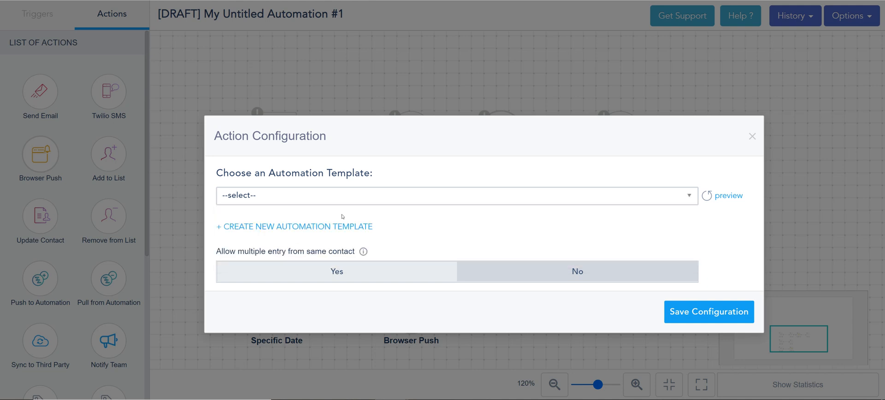
{"action": "mouse_move", "coordinate": [364, 211]}
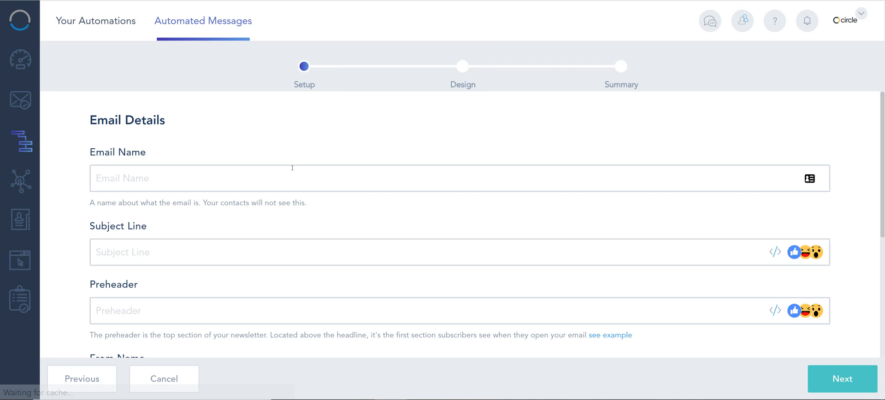
Name the email 'Testing s1' and use the saved thank-you subject line
{"action": "scroll", "scroll_direction": "down", "scroll_amount": 3}
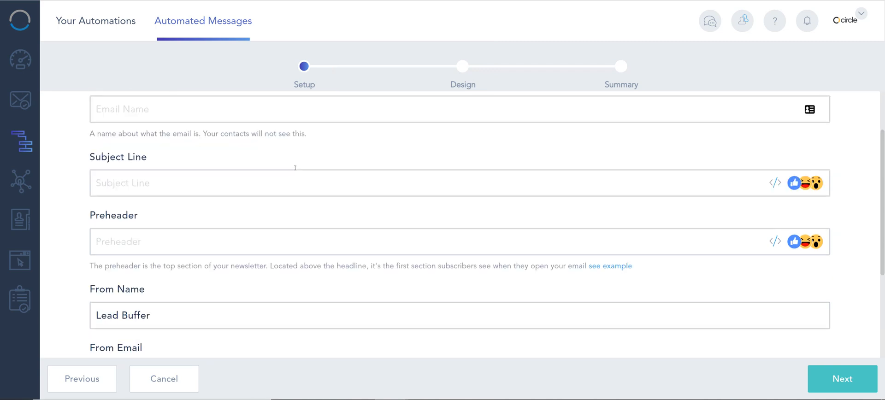
{"action": "scroll", "scroll_direction": "up", "scroll_amount": 3}
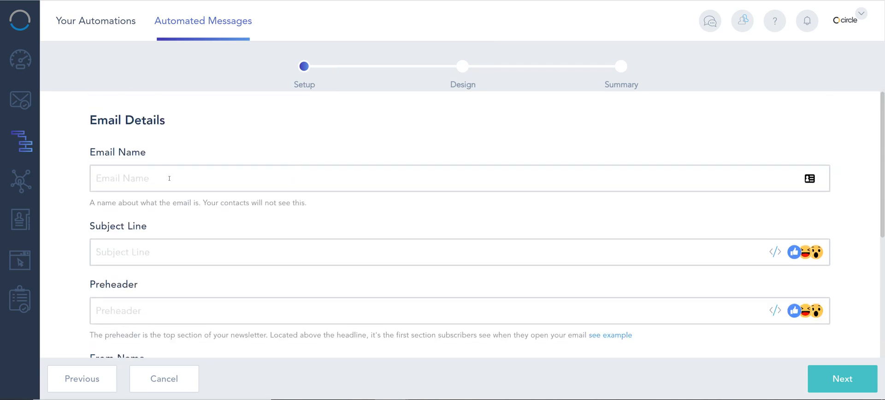
{"action": "type", "text": "Testing"}
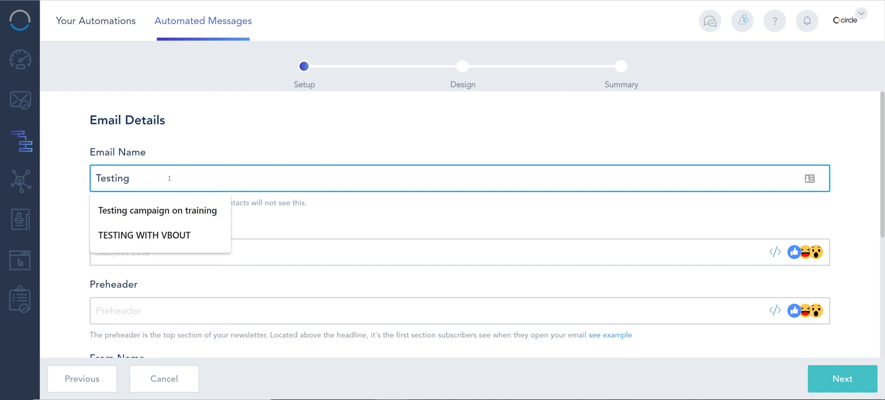
{"action": "type", "text": "s1"}
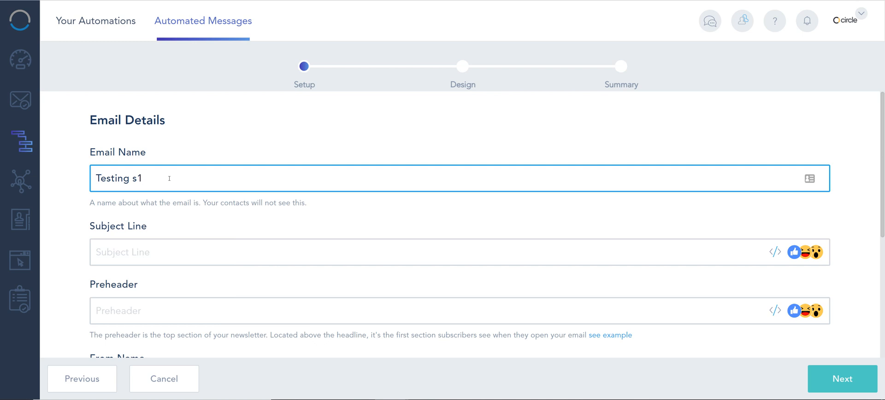
{"action": "type", "text": "th"}
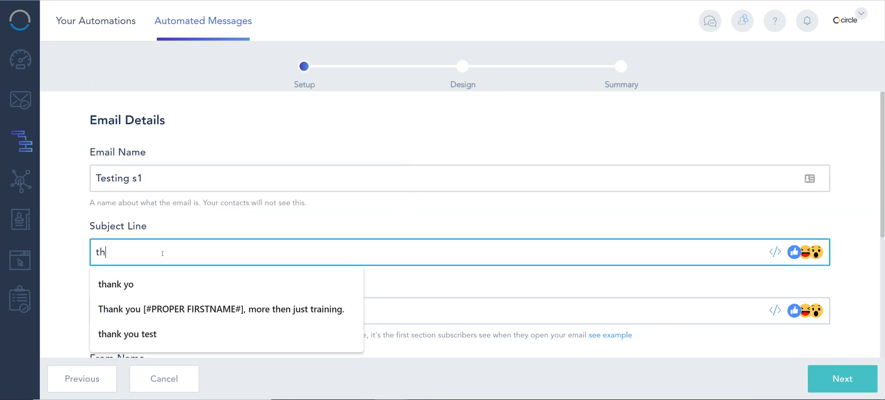
{"action": "left_click", "coordinate": [220, 309]}
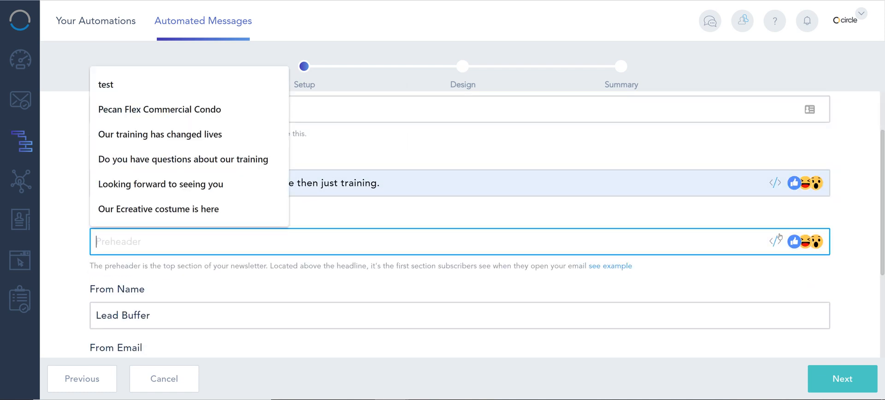
Add a green heart emoji to the preheader, check the preheader example, and continue to Design
{"action": "left_click", "coordinate": [793, 241]}
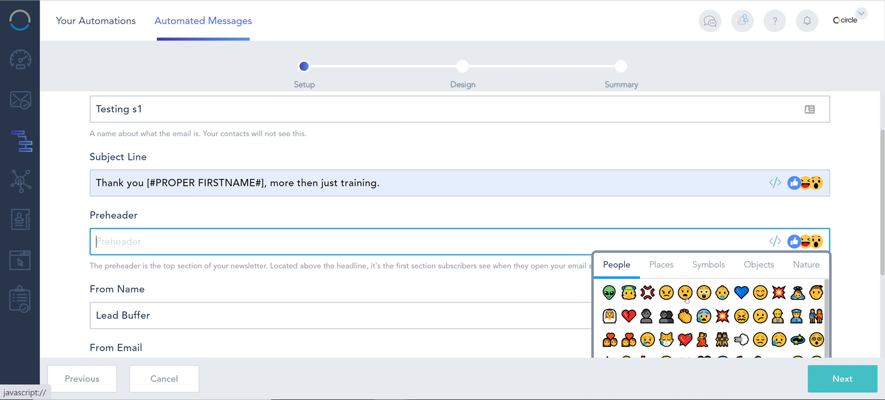
{"action": "scroll", "scroll_direction": "down", "scroll_amount": 3}
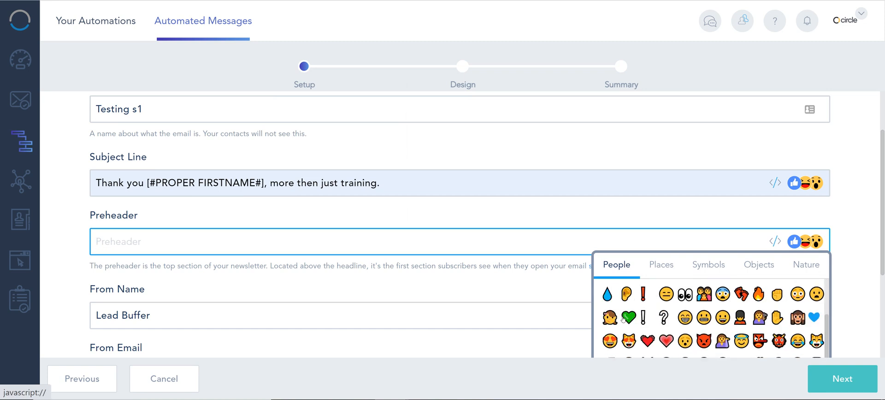
{"action": "left_click", "coordinate": [628, 317]}
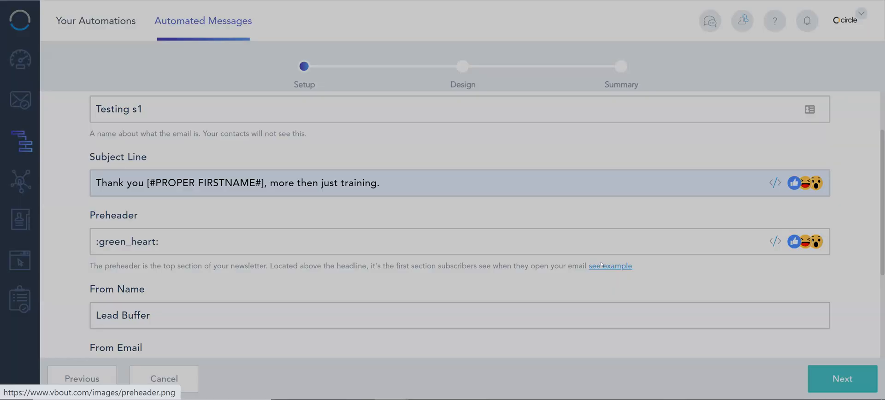
{"action": "left_click", "coordinate": [610, 266]}
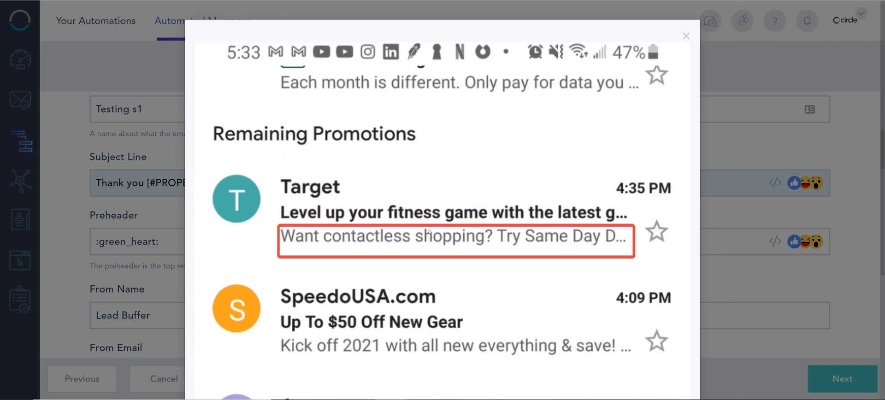
{"action": "left_click", "coordinate": [685, 35]}
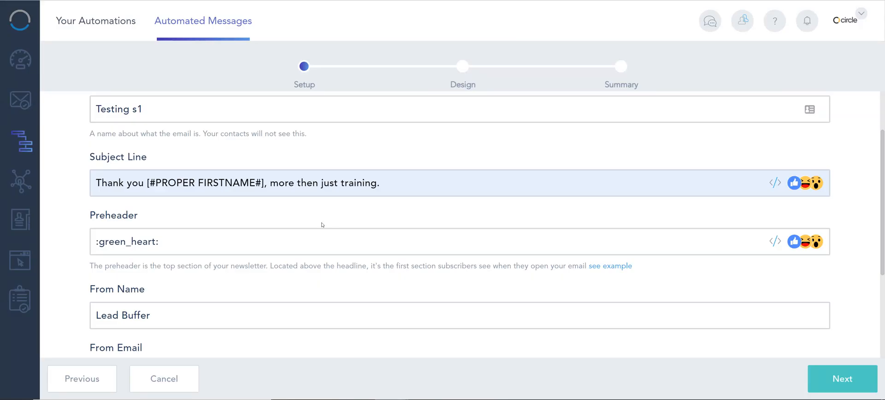
{"action": "scroll", "scroll_direction": "down", "scroll_amount": 3}
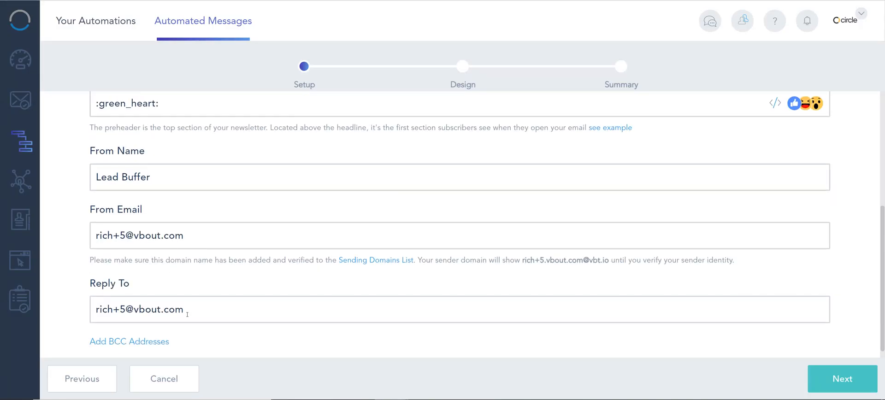
{"action": "left_click", "coordinate": [842, 379]}
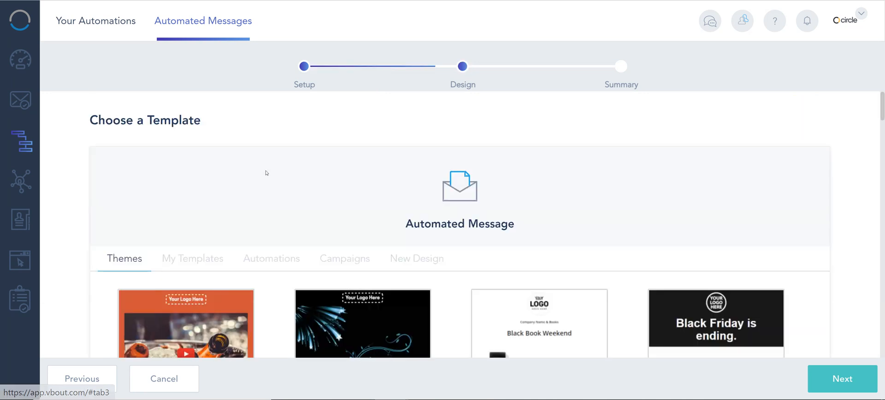
Browse the My Templates, Automations and Campaigns designs, then choose the Basic Editor under New Design
{"action": "scroll", "scroll_direction": "down", "scroll_amount": 3}
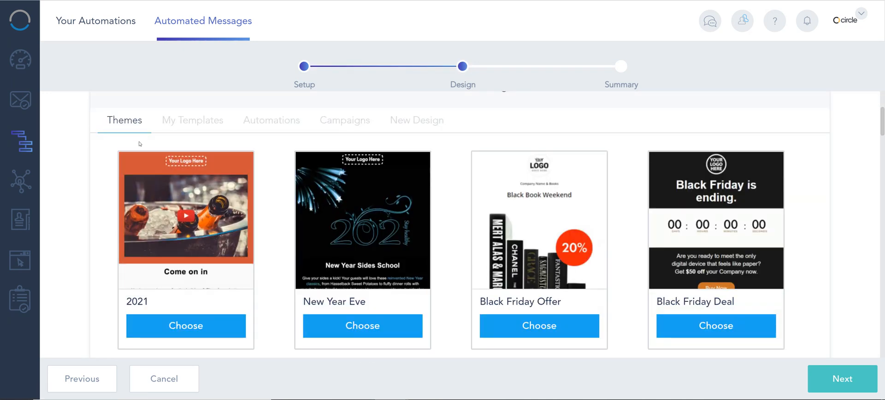
{"action": "mouse_move", "coordinate": [21, 141]}
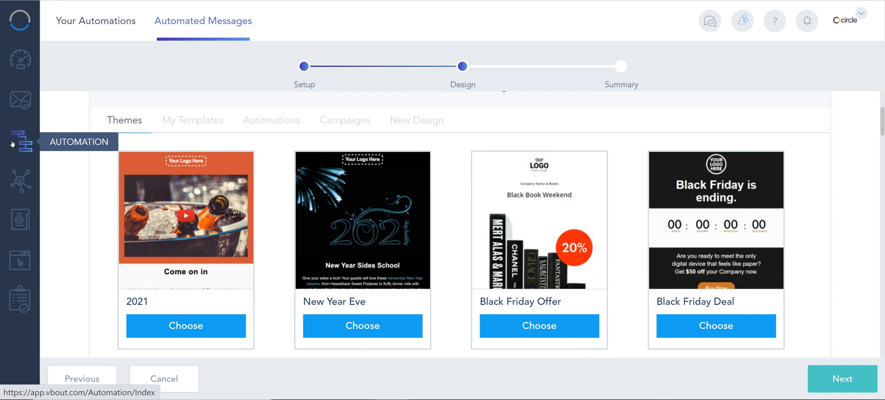
{"action": "mouse_move", "coordinate": [473, 196]}
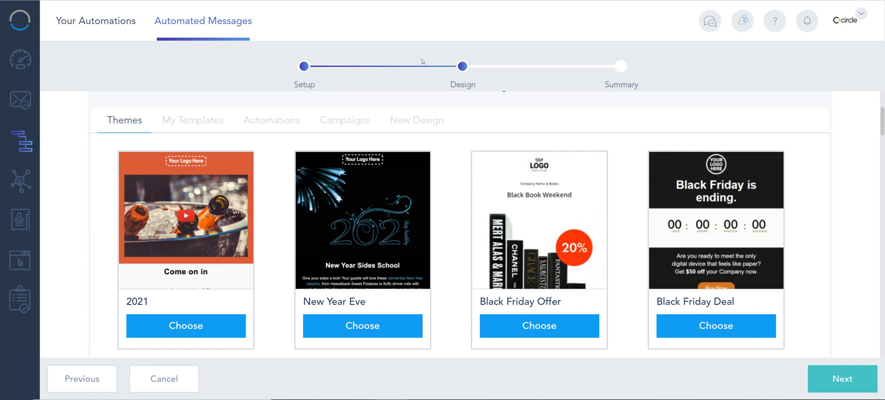
{"action": "mouse_move", "coordinate": [377, 81]}
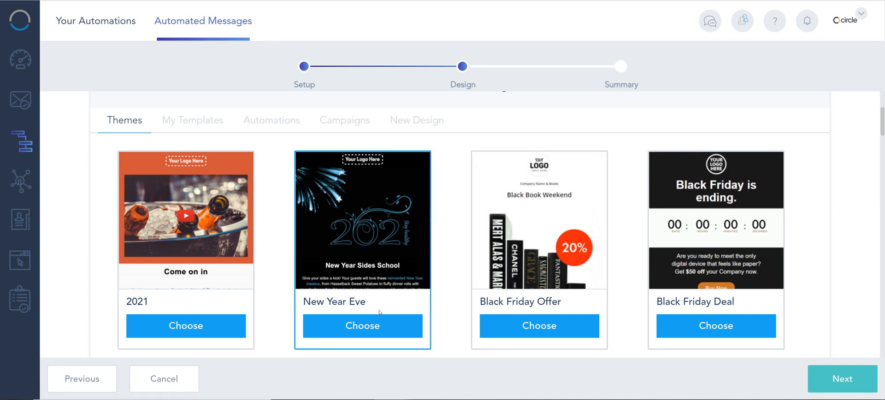
{"action": "left_click", "coordinate": [192, 120]}
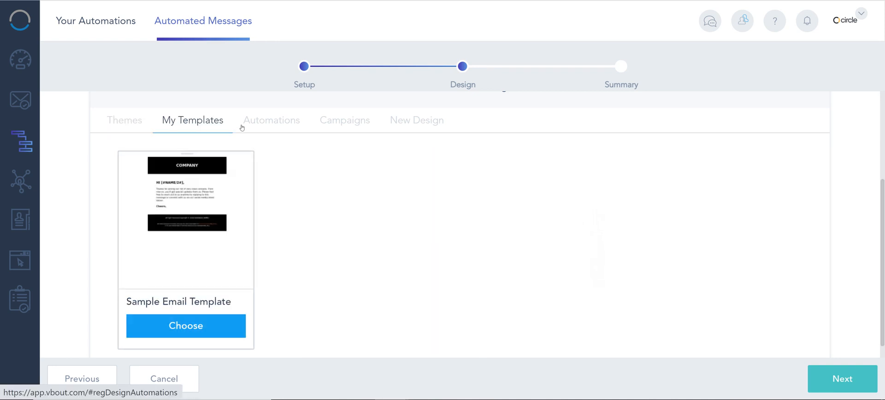
{"action": "mouse_move", "coordinate": [269, 122]}
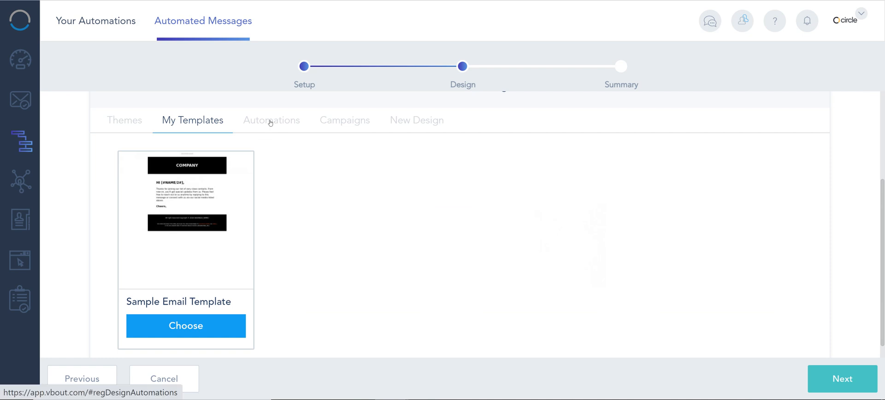
{"action": "left_click", "coordinate": [271, 120]}
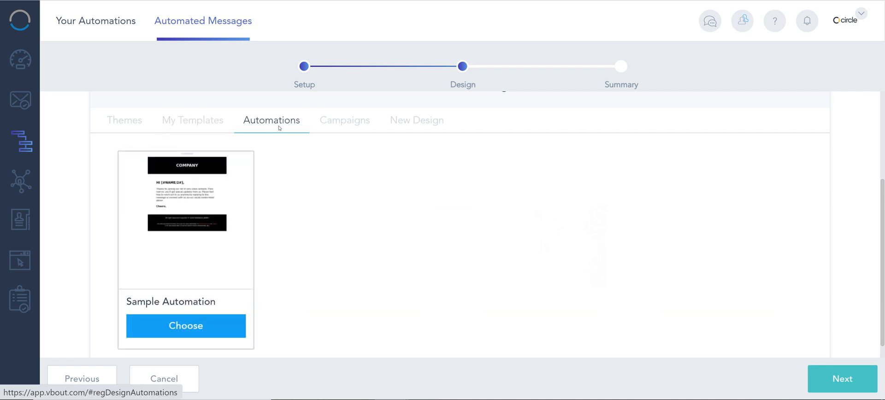
{"action": "left_click", "coordinate": [344, 120]}
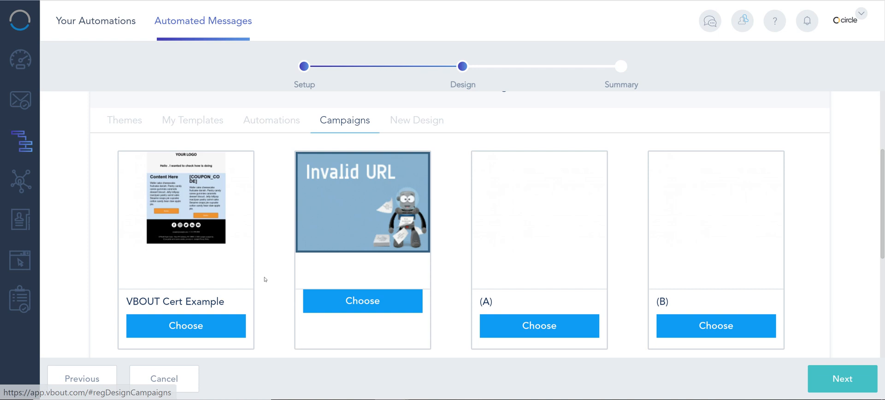
{"action": "mouse_move", "coordinate": [260, 151]}
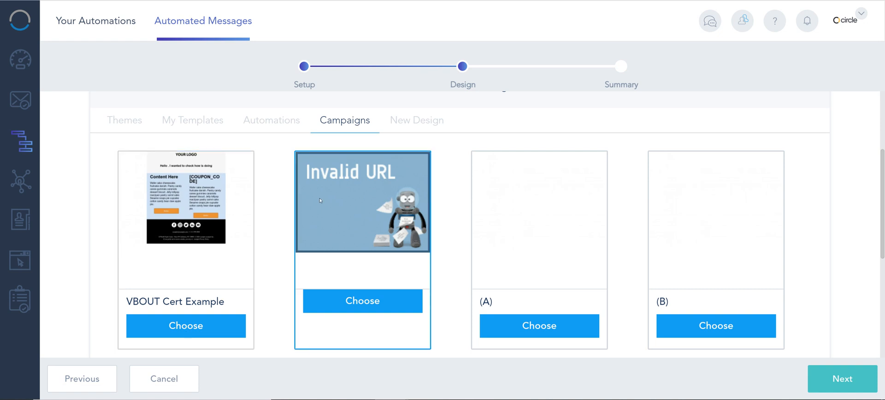
{"action": "left_click", "coordinate": [417, 120]}
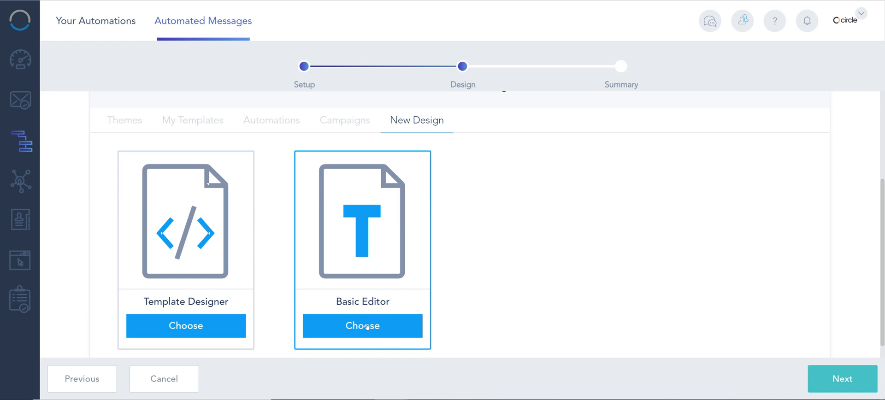
{"action": "left_click", "coordinate": [362, 325]}
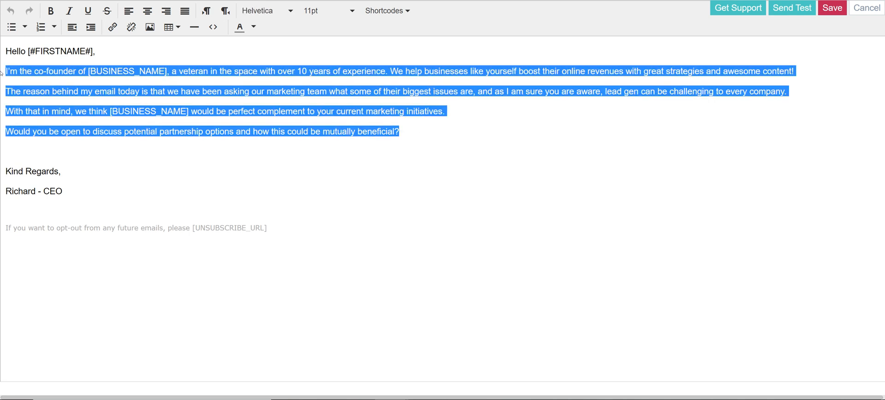
Type the address line '1412 broadwa' beneath the CEO sign-off
{"action": "left_click", "coordinate": [266, 10]}
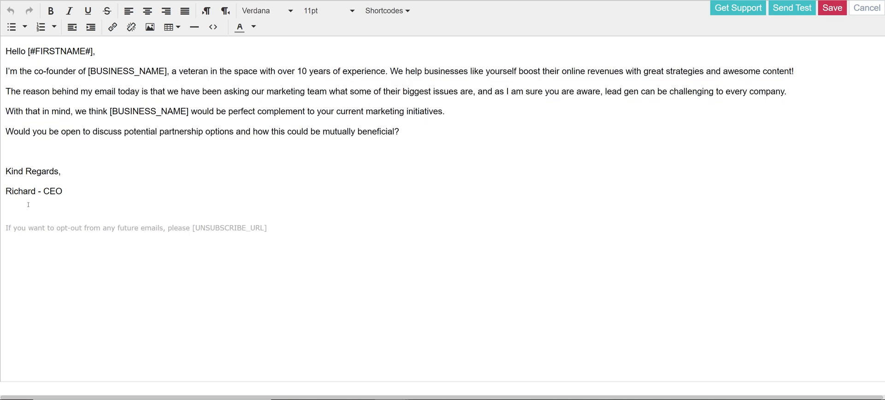
{"action": "type", "text": "1412"}
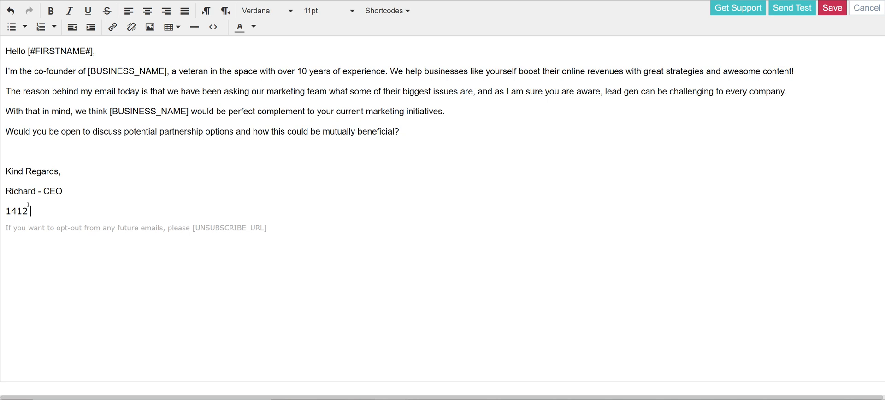
{"action": "type", "text": "broa"}
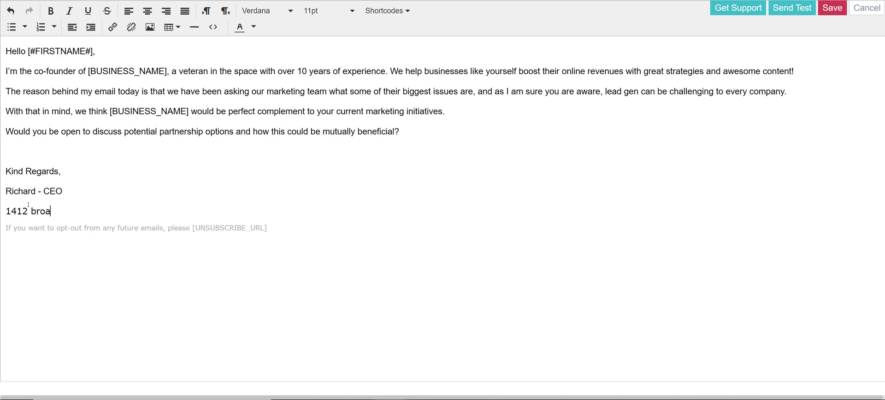
{"action": "type", "text": "dway"}
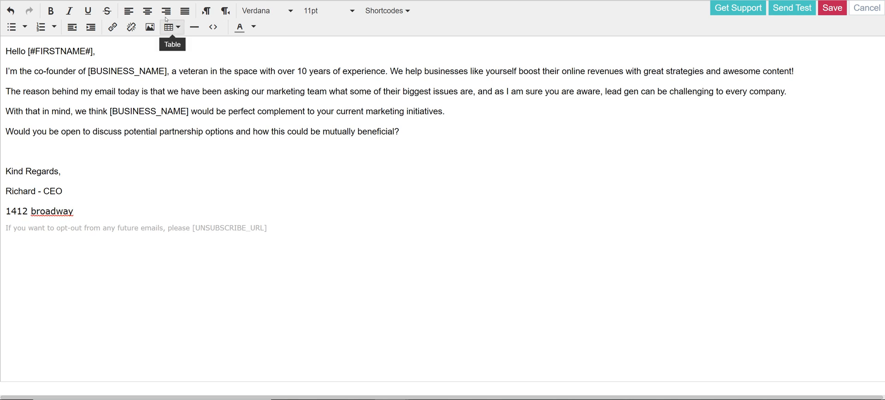
{"action": "left_click", "coordinate": [387, 10]}
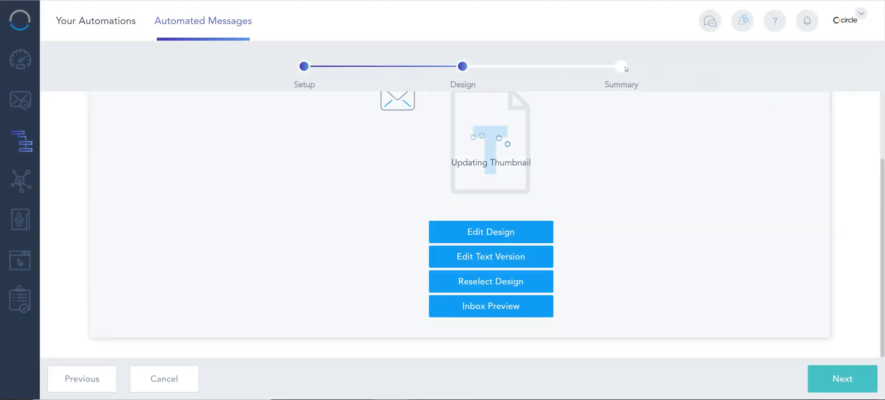
{"action": "mouse_move", "coordinate": [559, 270]}
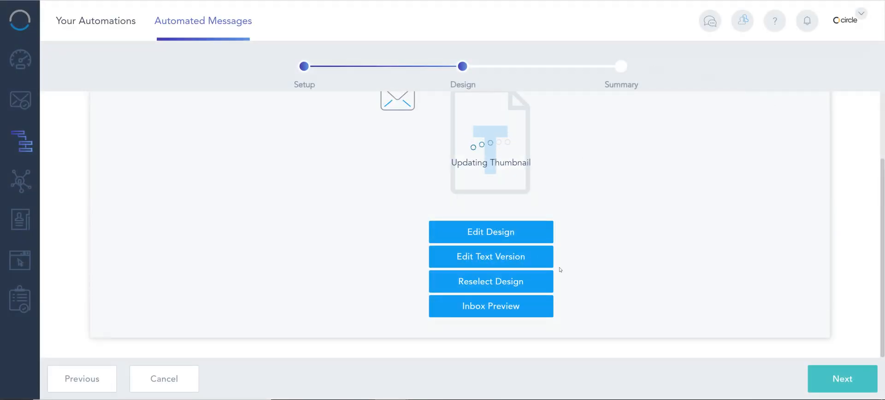
Review the Testing s1 summary, save and exit, and return to Automated Messages
{"action": "left_click", "coordinate": [841, 378]}
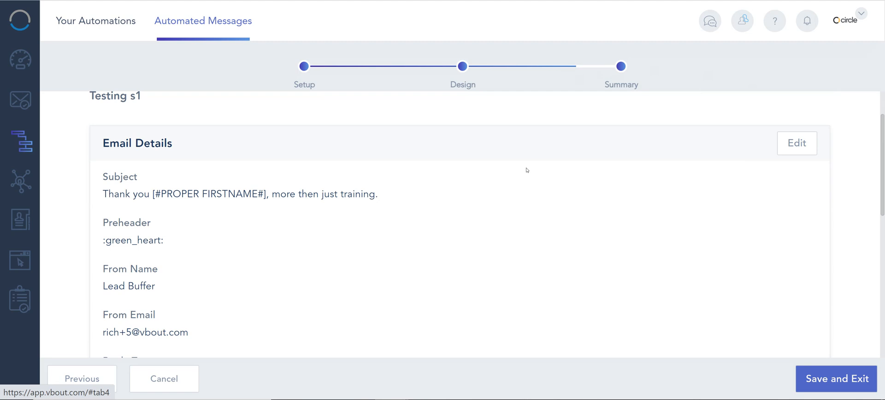
{"action": "scroll", "scroll_direction": "down", "scroll_amount": 3}
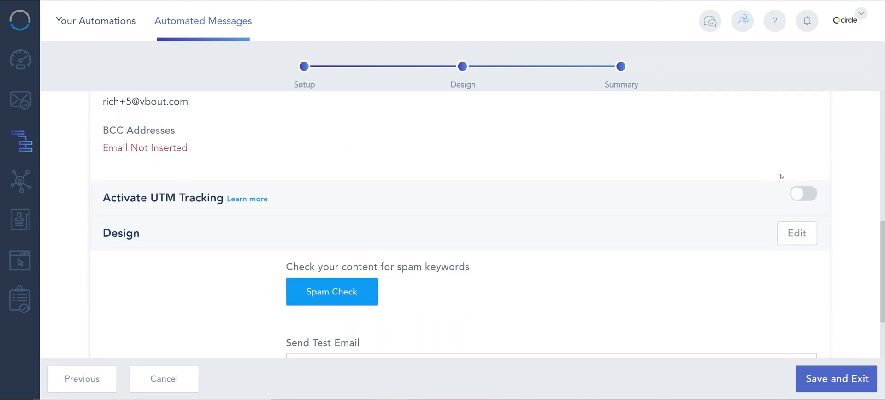
{"action": "scroll", "scroll_direction": "down", "scroll_amount": 3}
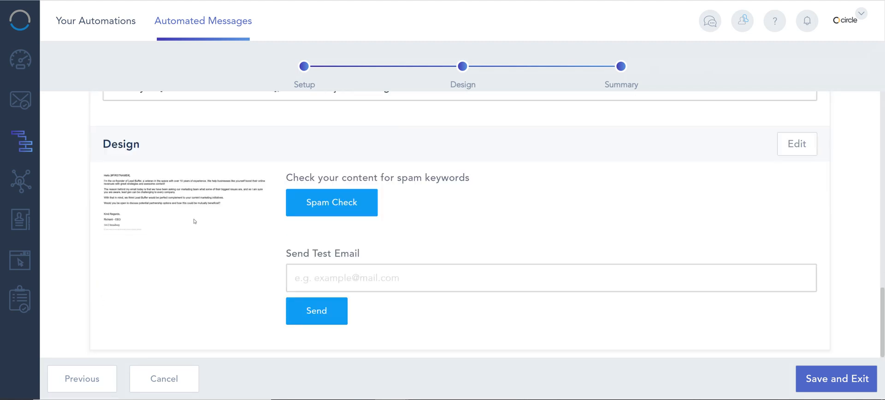
{"action": "scroll", "scroll_direction": "up", "scroll_amount": 3}
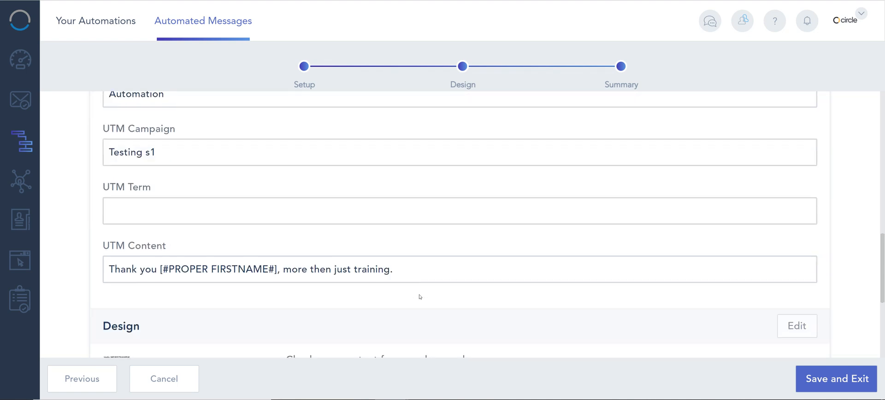
{"action": "scroll", "scroll_direction": "down", "scroll_amount": 3}
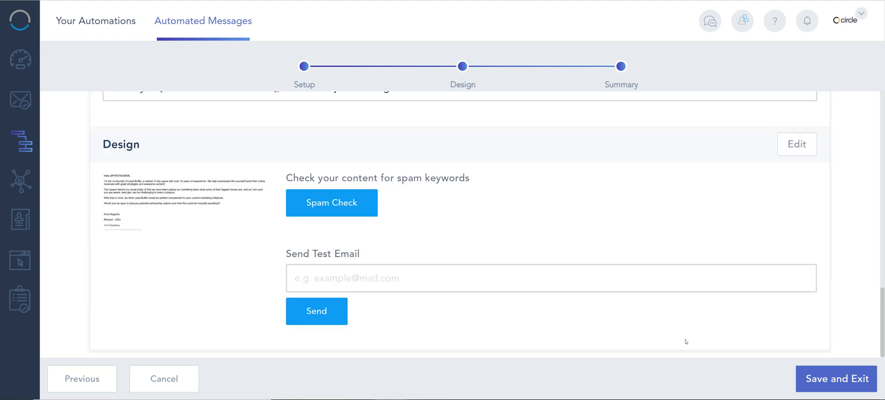
{"action": "left_click", "coordinate": [836, 378]}
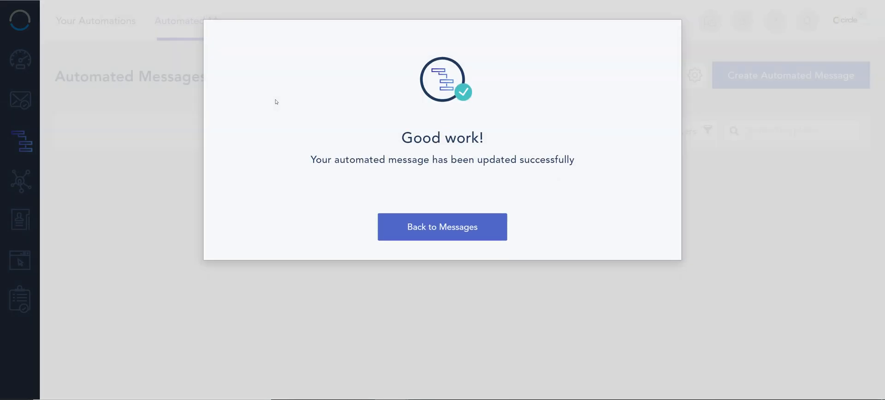
{"action": "left_click", "coordinate": [442, 226]}
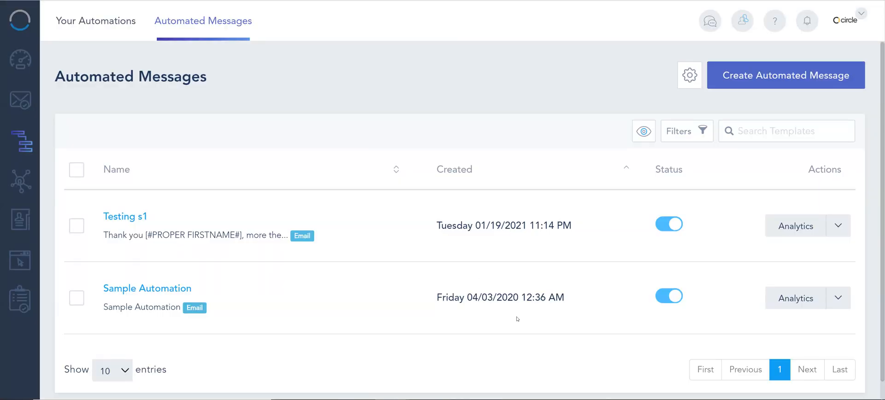
{"action": "mouse_move", "coordinate": [516, 318]}
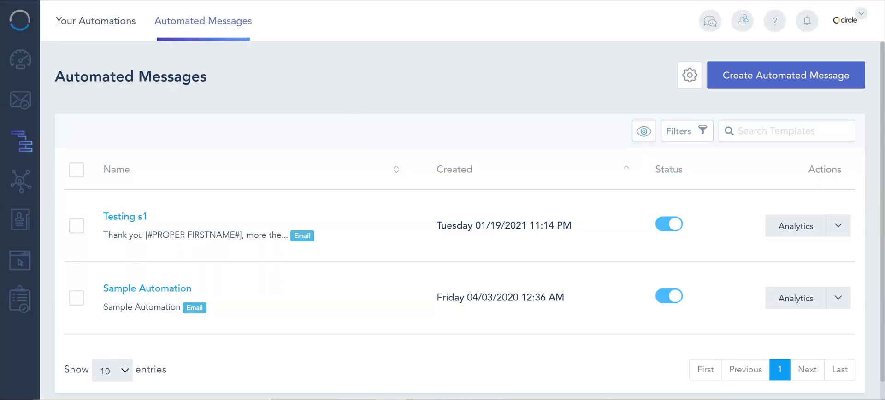
Return to the draft workflow and select Testing s1 [Automated] as the template
{"action": "left_click", "coordinate": [784, 75]}
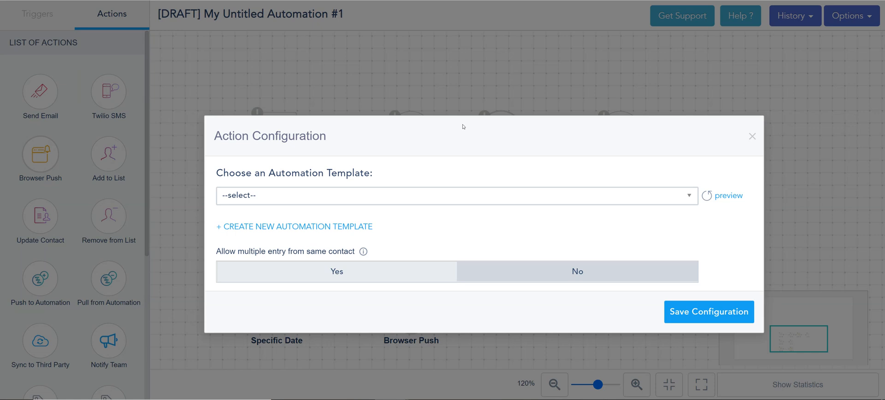
{"action": "mouse_move", "coordinate": [707, 196]}
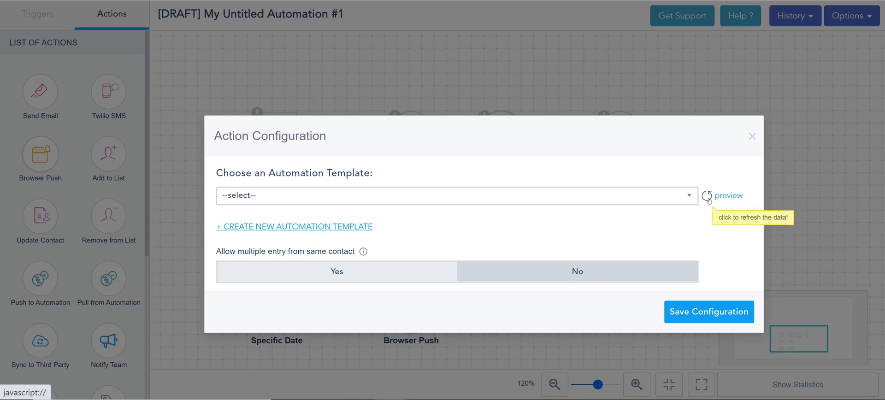
{"action": "left_click", "coordinate": [454, 196]}
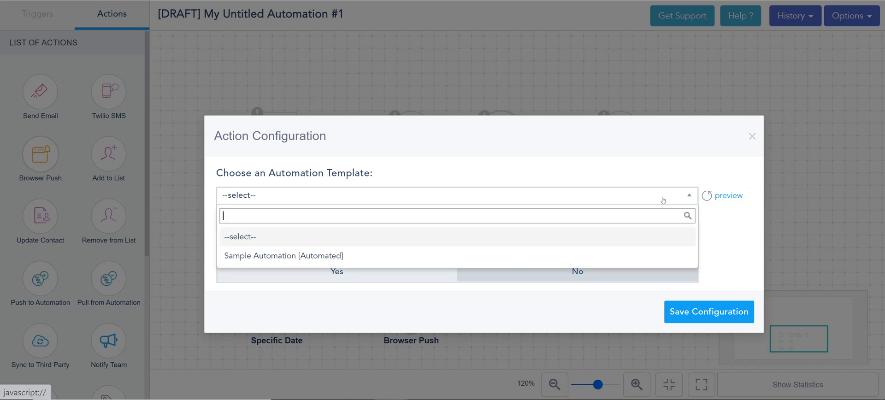
{"action": "mouse_move", "coordinate": [706, 196]}
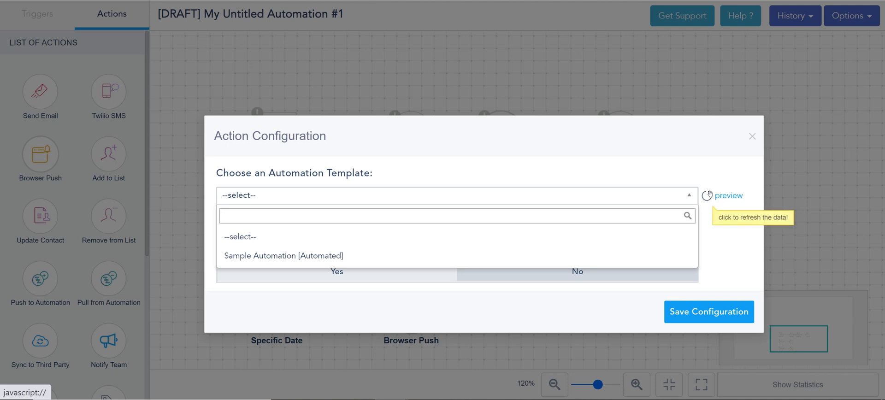
{"action": "left_click", "coordinate": [707, 196]}
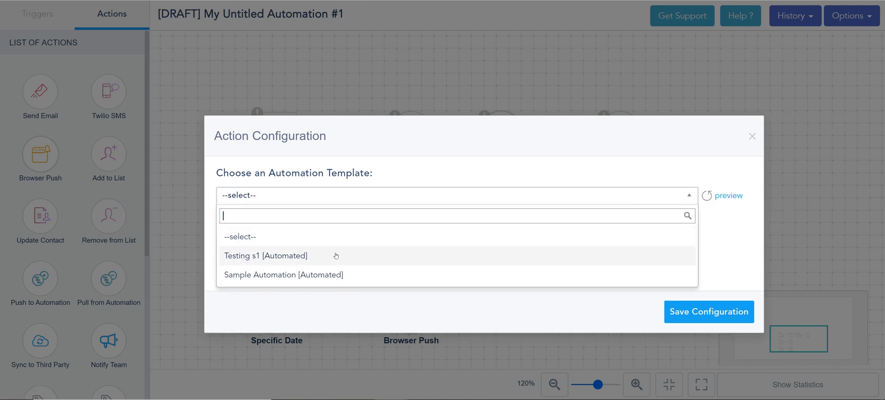
{"action": "mouse_move", "coordinate": [245, 263]}
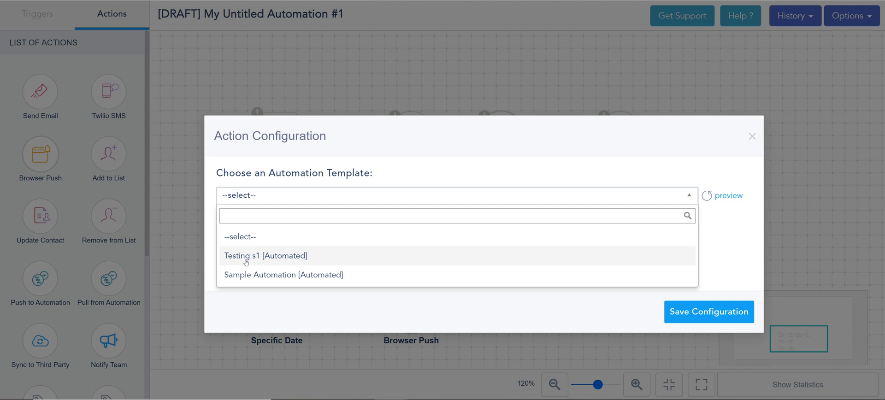
{"action": "left_click", "coordinate": [266, 256]}
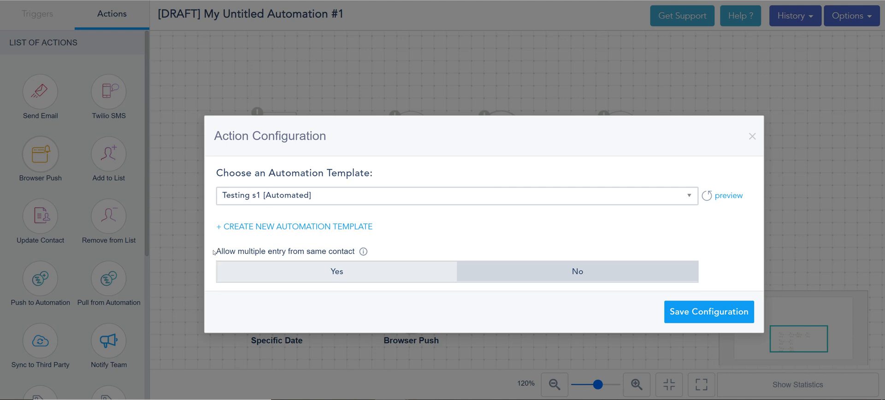
{"action": "mouse_move", "coordinate": [363, 252]}
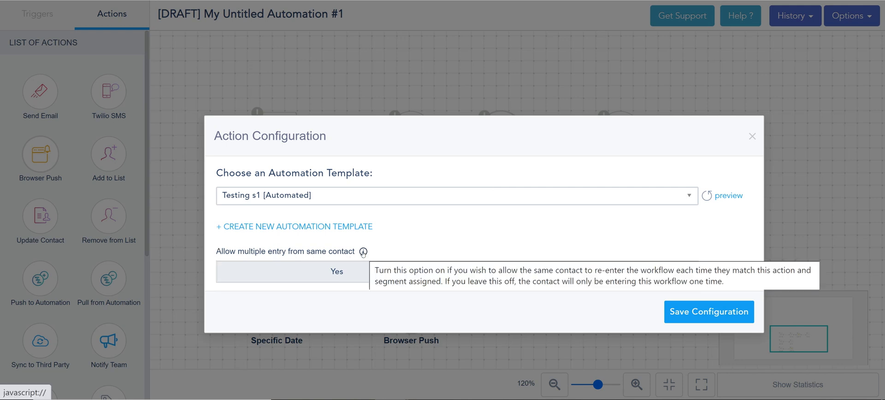
{"action": "mouse_move", "coordinate": [352, 261]}
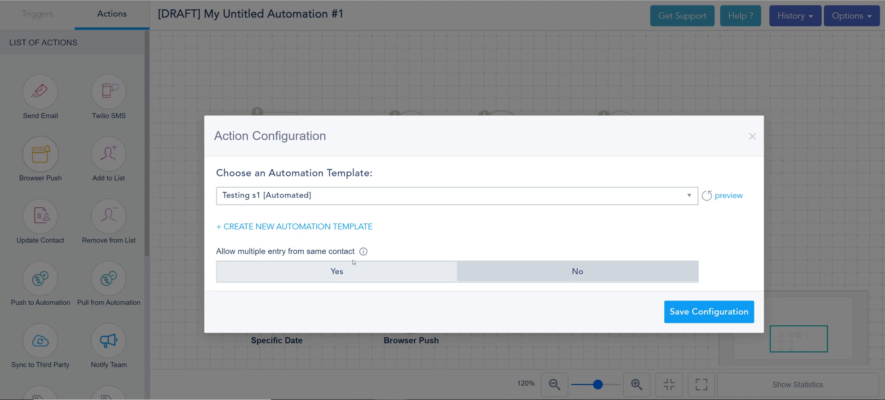
{"action": "mouse_move", "coordinate": [386, 48]}
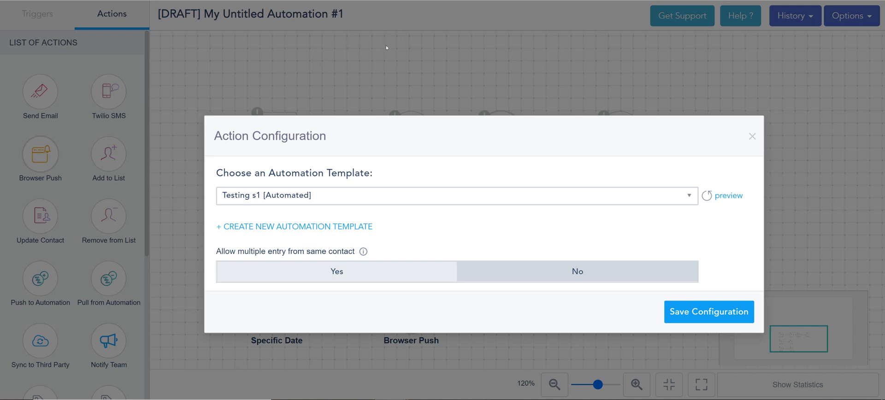
{"action": "mouse_move", "coordinate": [379, 57]}
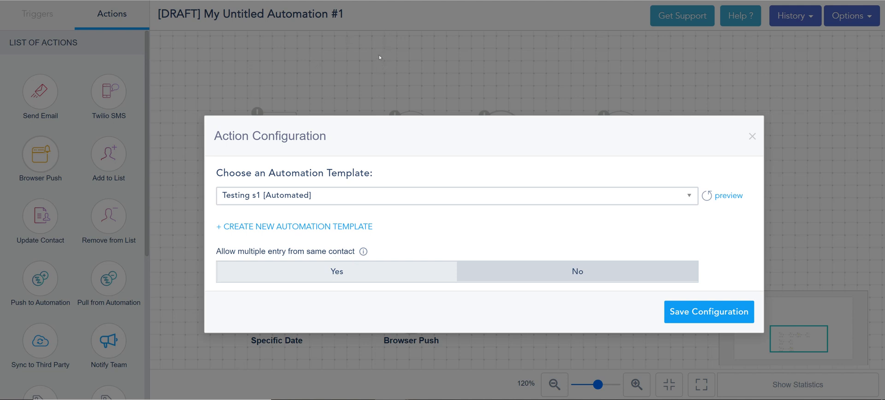
{"action": "mouse_move", "coordinate": [456, 230]}
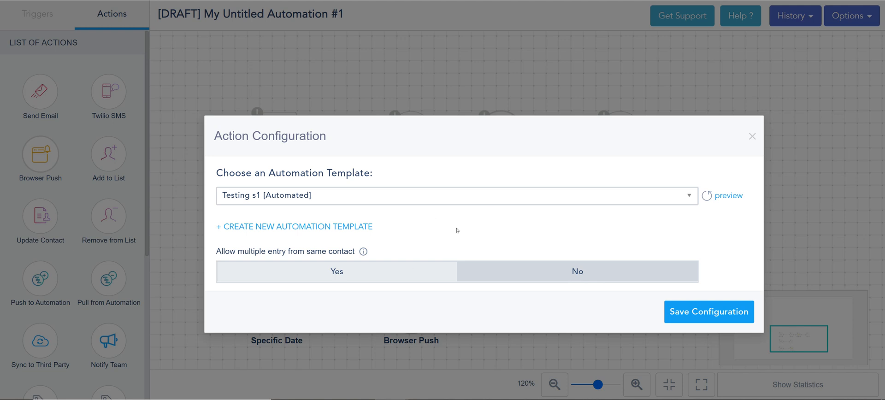
{"action": "mouse_move", "coordinate": [405, 281]}
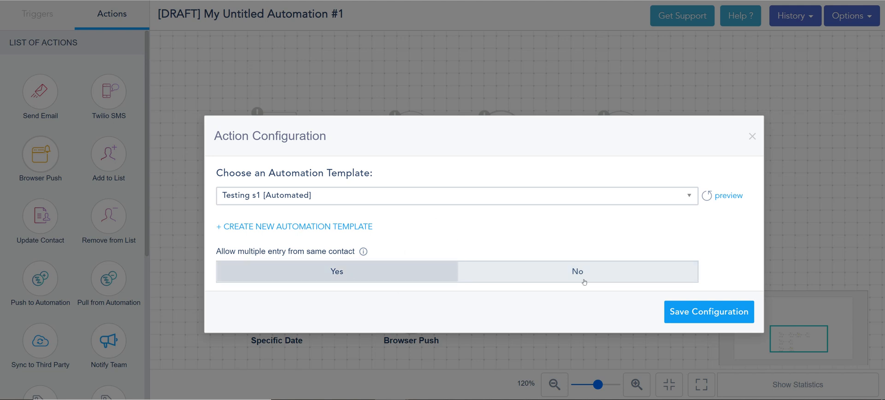
{"action": "mouse_move", "coordinate": [411, 268]}
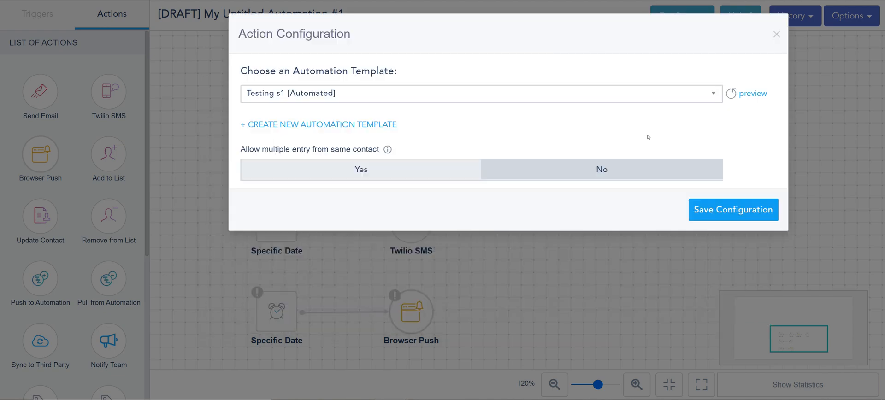
Open a blank Build an SMS/MMS Template form from Create New Automation Template
{"action": "left_click", "coordinate": [732, 209]}
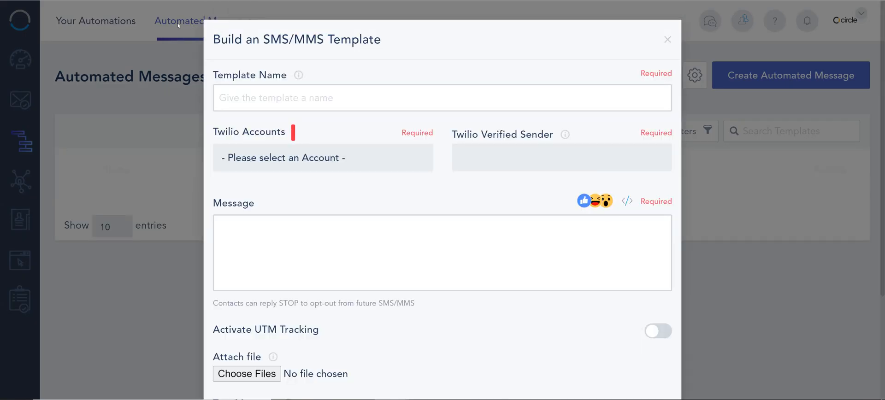
{"action": "left_click", "coordinate": [442, 97]}
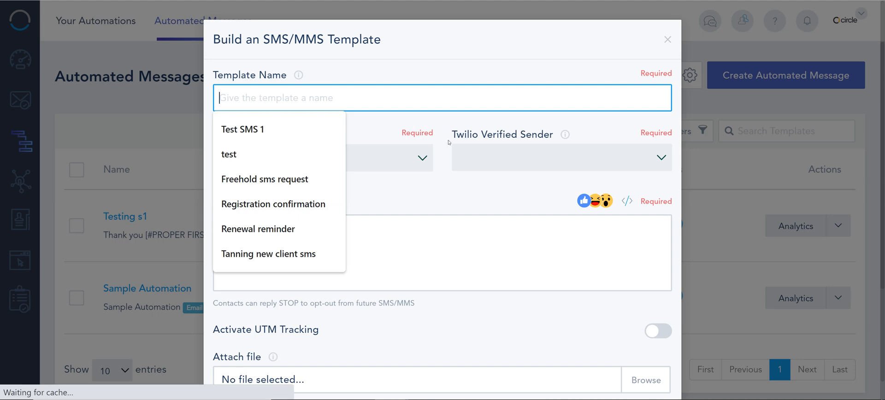
{"action": "left_click", "coordinate": [322, 158]}
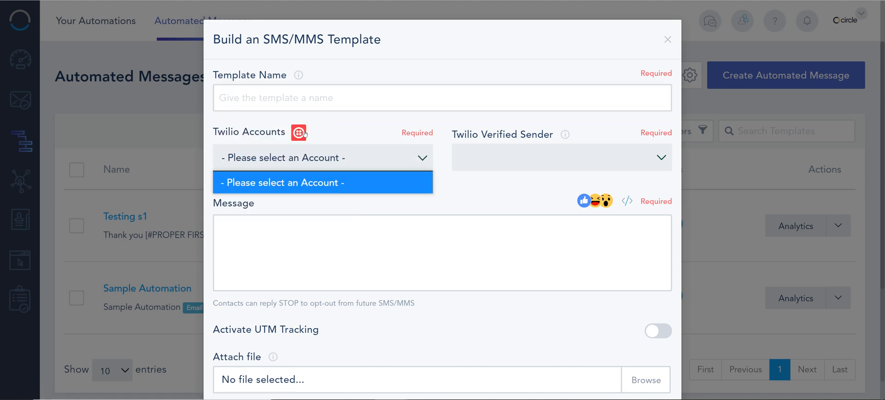
{"action": "left_click", "coordinate": [299, 131]}
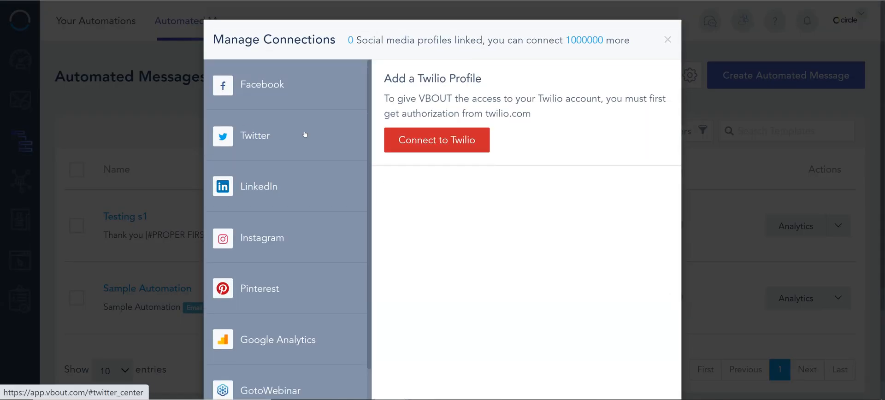
{"action": "left_click", "coordinate": [436, 140]}
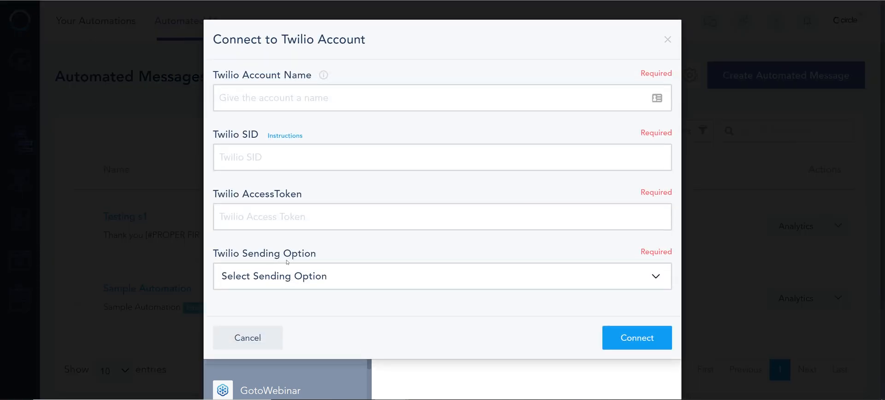
{"action": "left_click", "coordinate": [442, 276]}
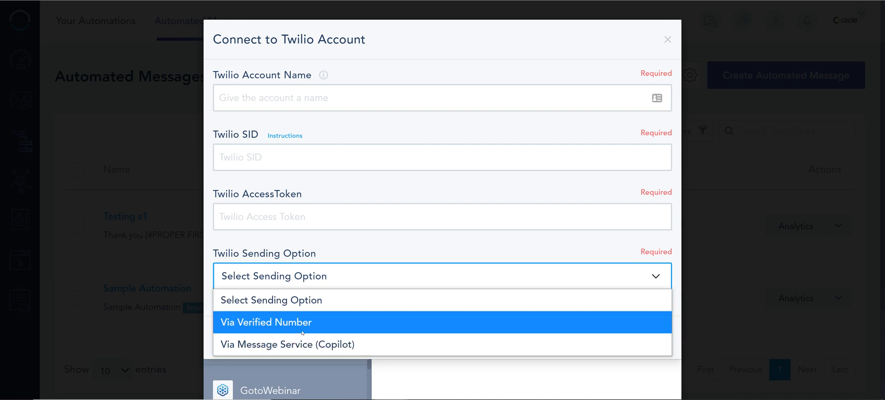
{"action": "mouse_move", "coordinate": [349, 242]}
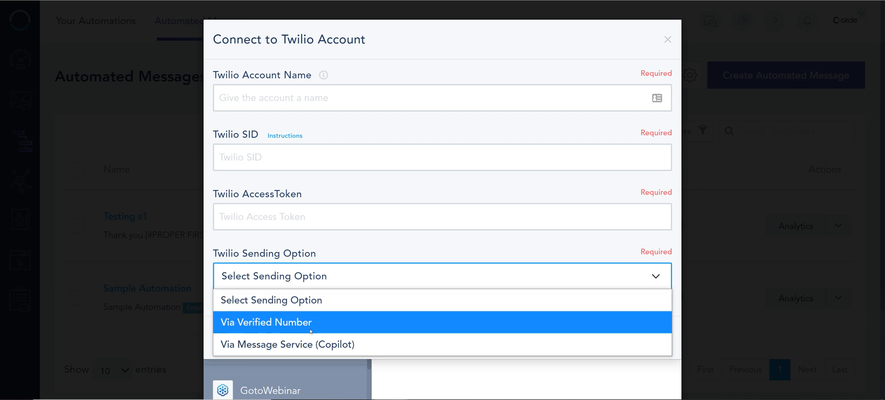
{"action": "mouse_move", "coordinate": [287, 344]}
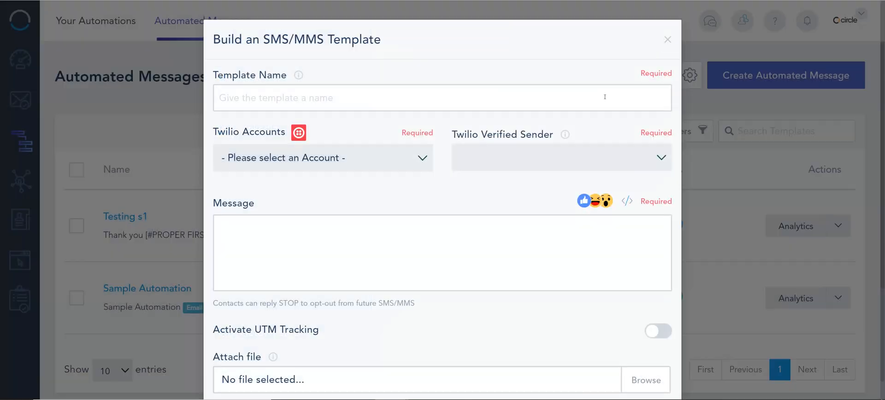
Begin the SMS message with an astonished-face emoji, then the [#PROPER FIRSTNAME#] shortcode
{"action": "left_click", "coordinate": [442, 252]}
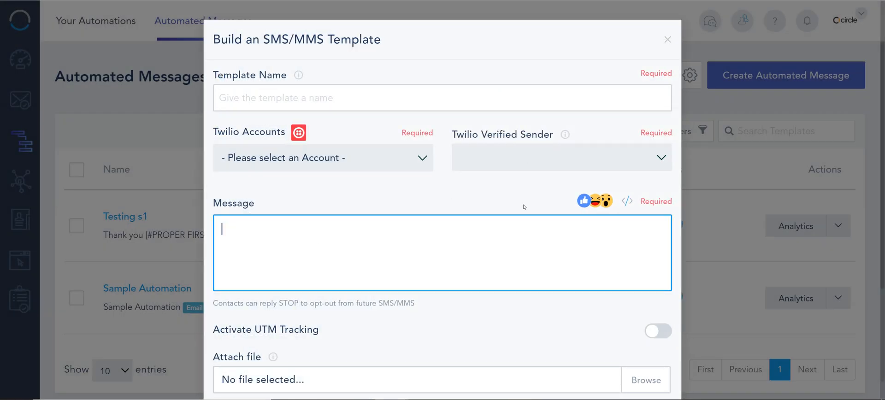
{"action": "left_click", "coordinate": [593, 201]}
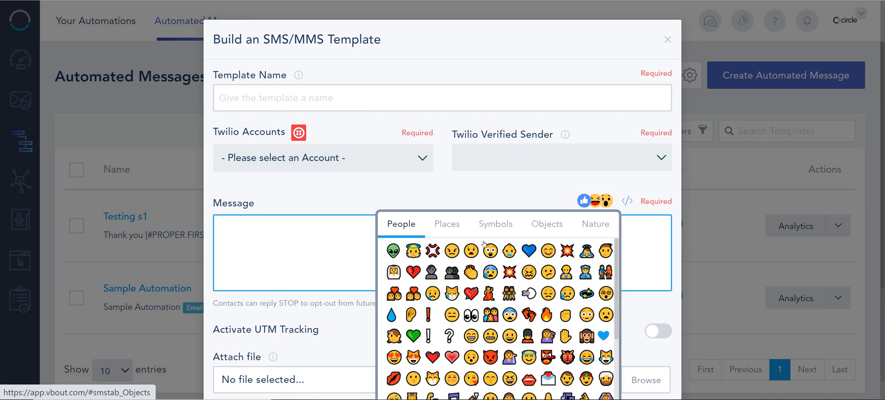
{"action": "left_click", "coordinate": [626, 201]}
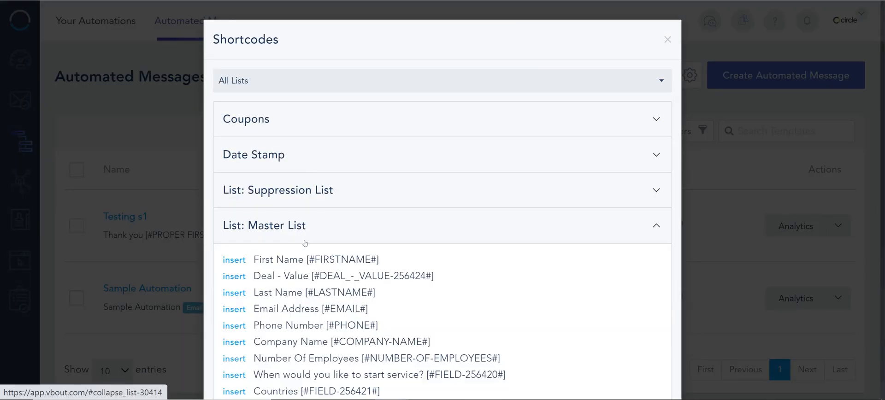
{"action": "left_click", "coordinate": [235, 259]}
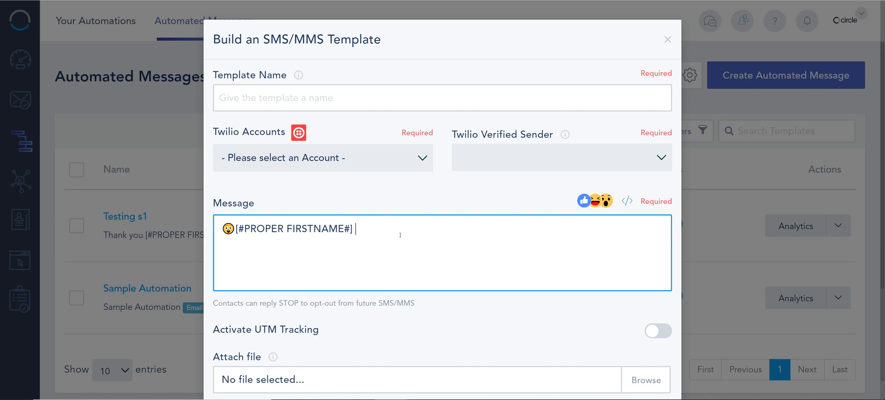
{"action": "type", "text": "- check ou"}
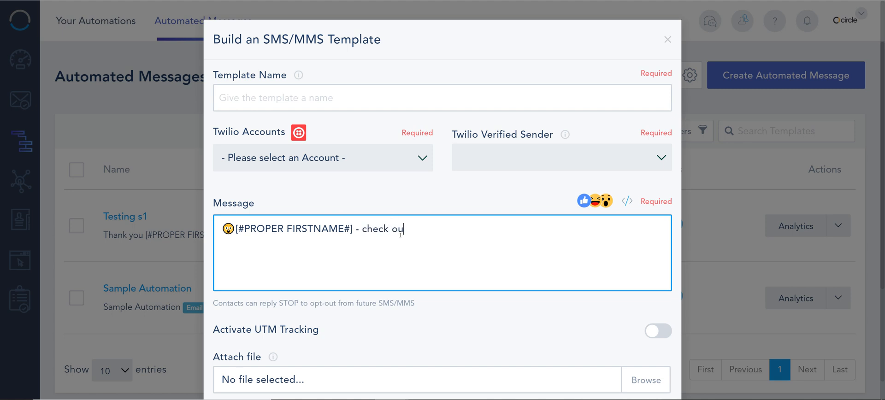
{"action": "type", "text": "t"}
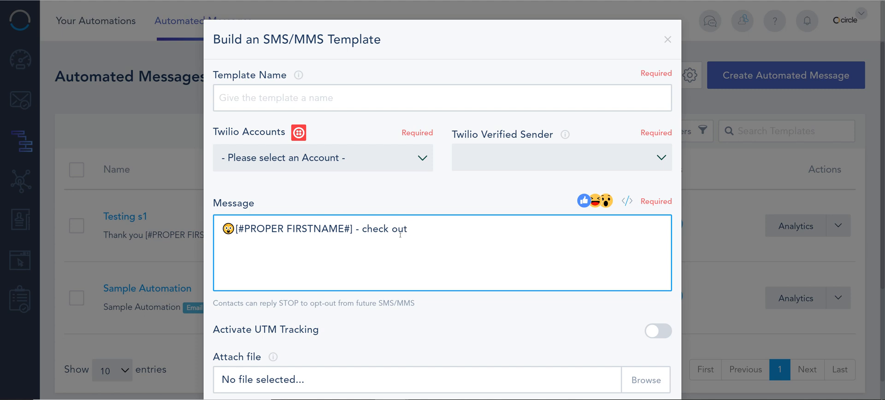
{"action": "type", "text": "www.vbout.c"}
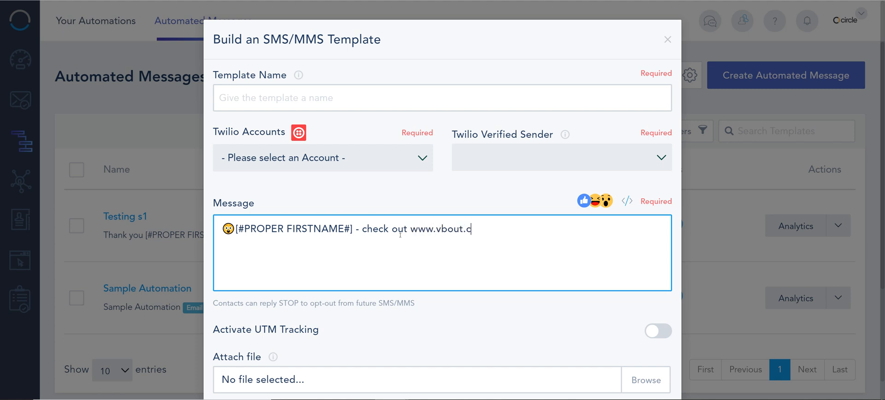
{"action": "type", "text": "om."}
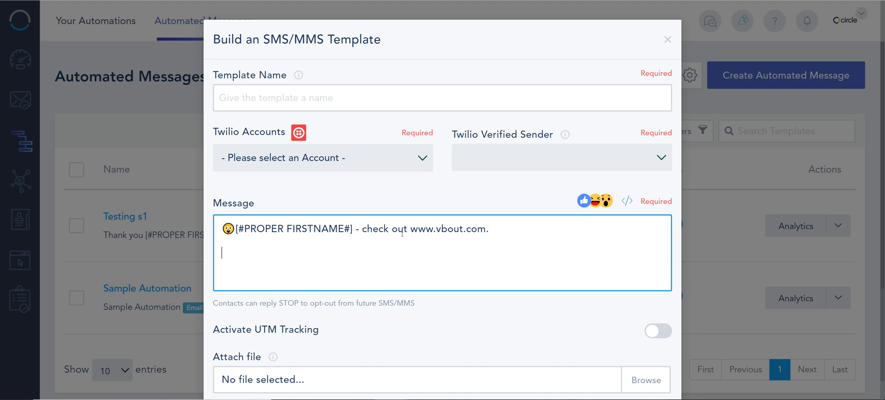
{"action": "type", "text": "Reply"}
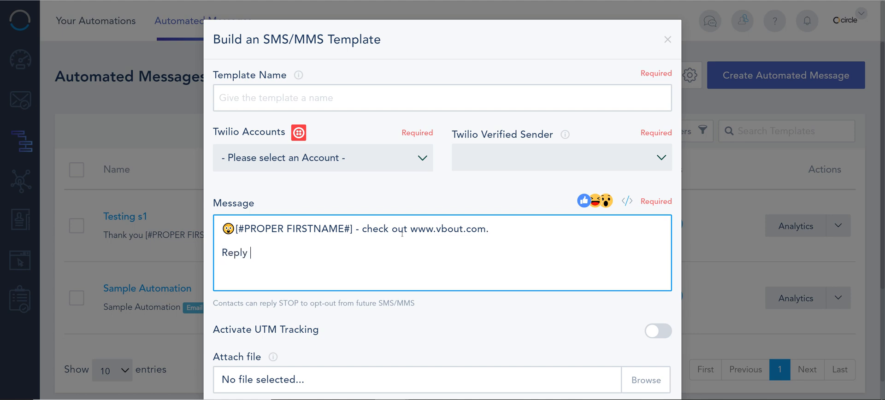
{"action": "type", "text": "STOP to opt"}
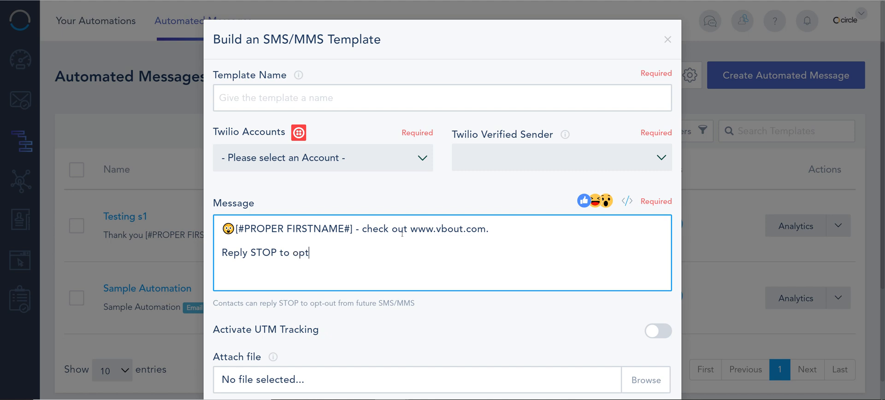
{"action": "type", "text": "out"}
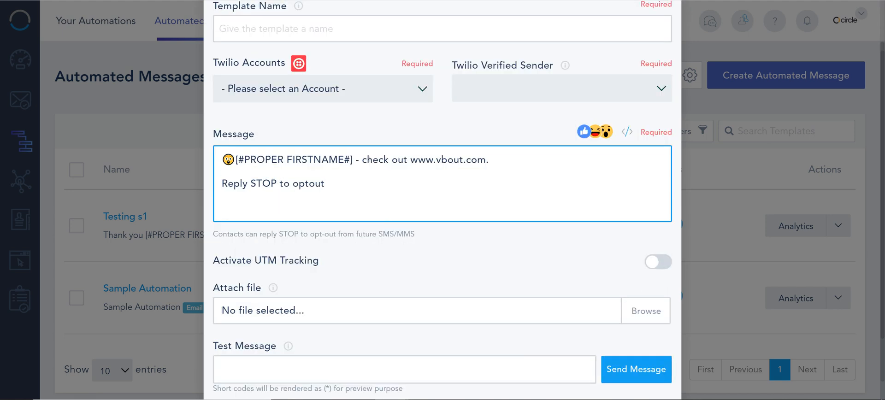
Delete the extra trailing 'START' text and enable UTM tracking with medium Sms
{"action": "type", "text": "S"}
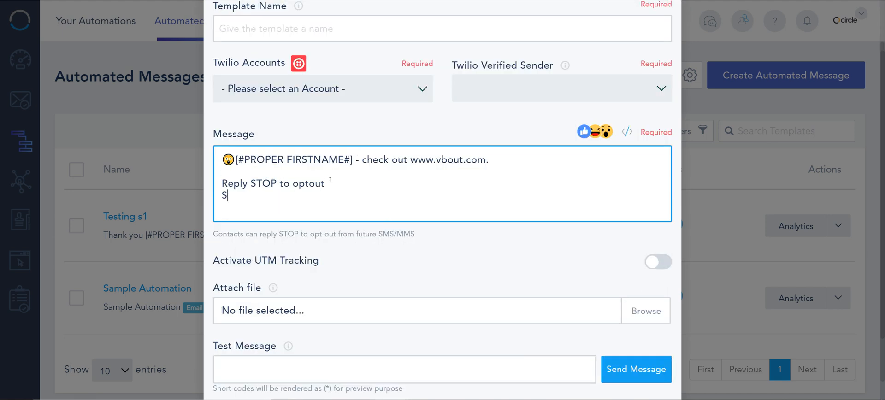
{"action": "type", "text": "STRA"}
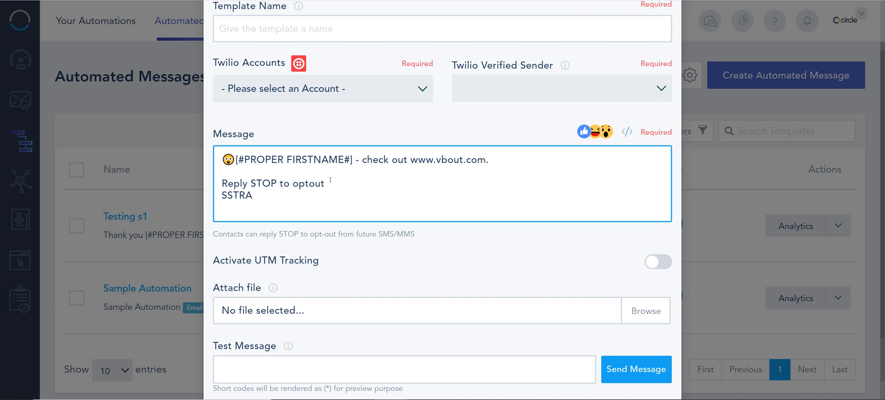
{"action": "type", "text": "START"}
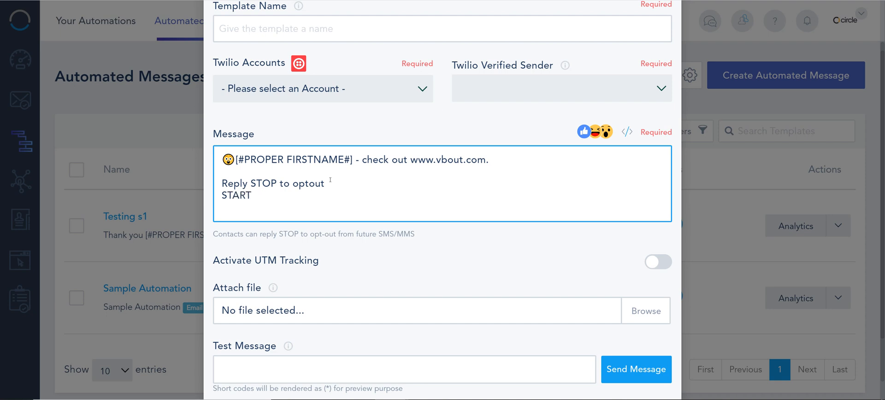
{"action": "key", "text": "Backspace"}
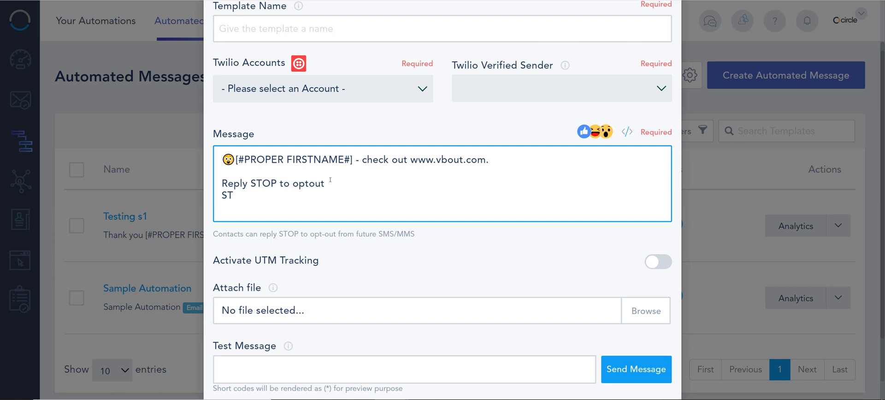
{"action": "key", "text": "Backspace"}
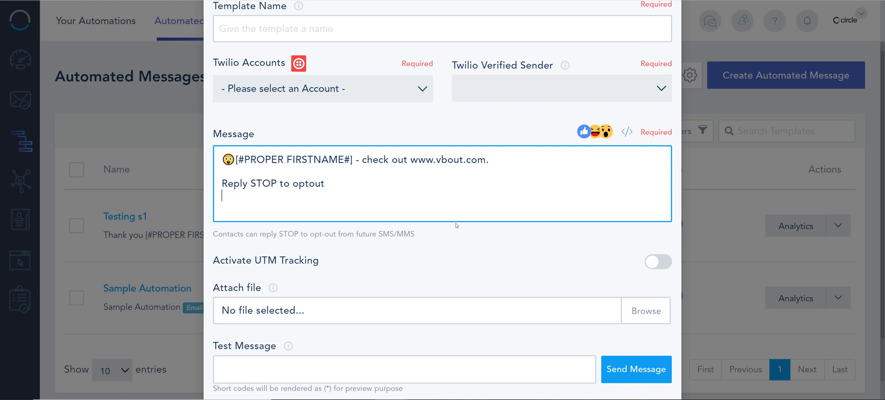
{"action": "mouse_move", "coordinate": [681, 274]}
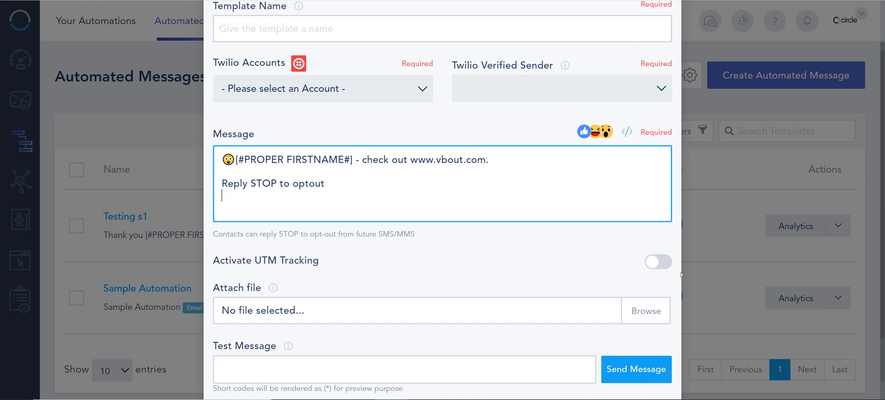
{"action": "left_click", "coordinate": [658, 262]}
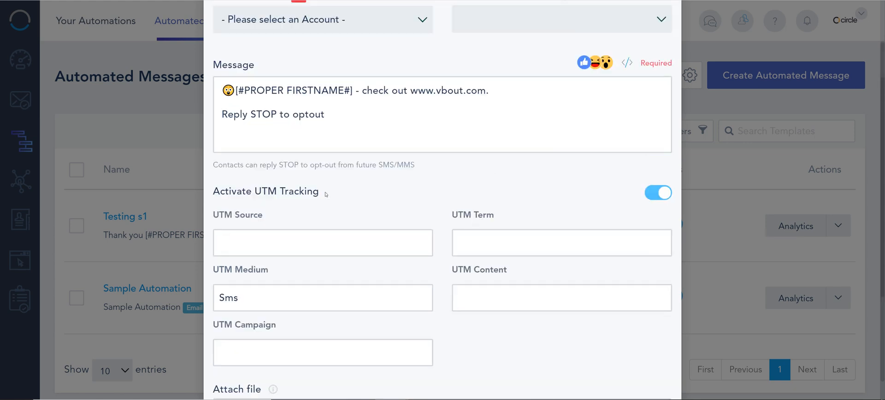
Review the SMS/MMS template form, then close it without saving
{"action": "scroll", "scroll_direction": "down", "scroll_amount": 3}
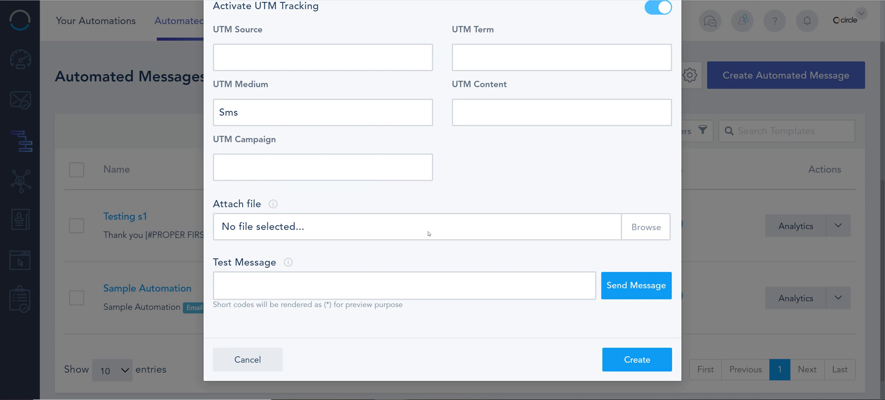
{"action": "mouse_move", "coordinate": [616, 237]}
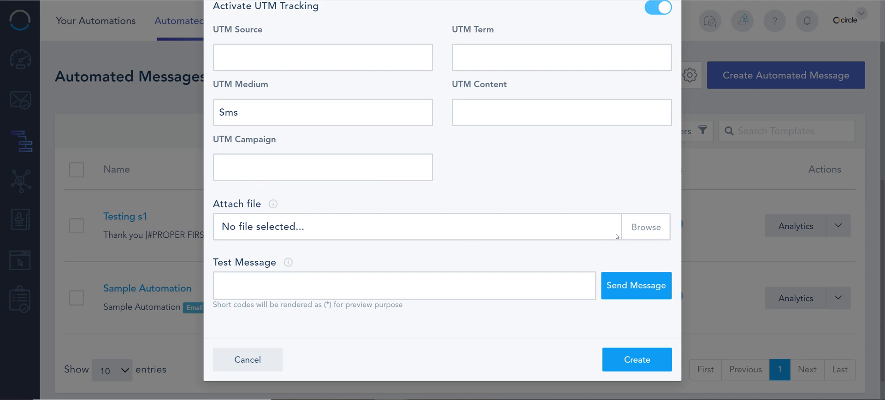
{"action": "mouse_move", "coordinate": [320, 249]}
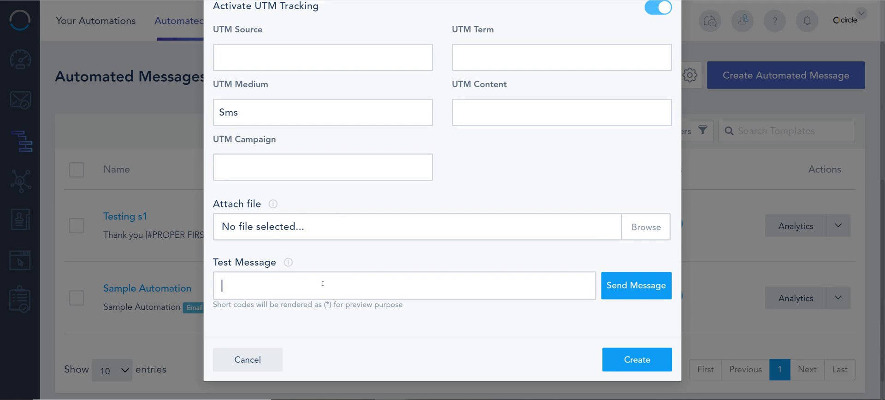
{"action": "scroll", "scroll_direction": "up", "scroll_amount": 3}
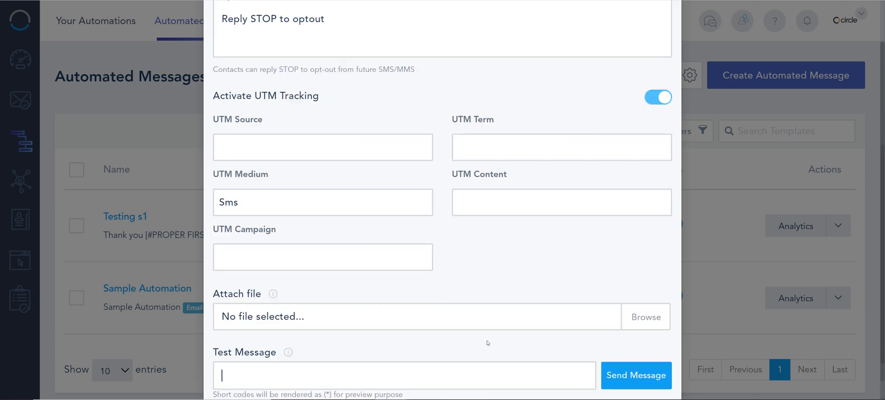
{"action": "scroll", "scroll_direction": "up", "scroll_amount": 3}
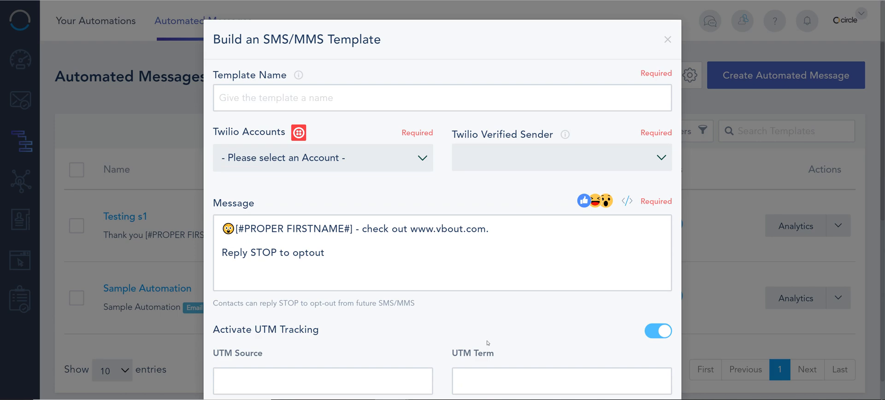
{"action": "mouse_move", "coordinate": [403, 148]}
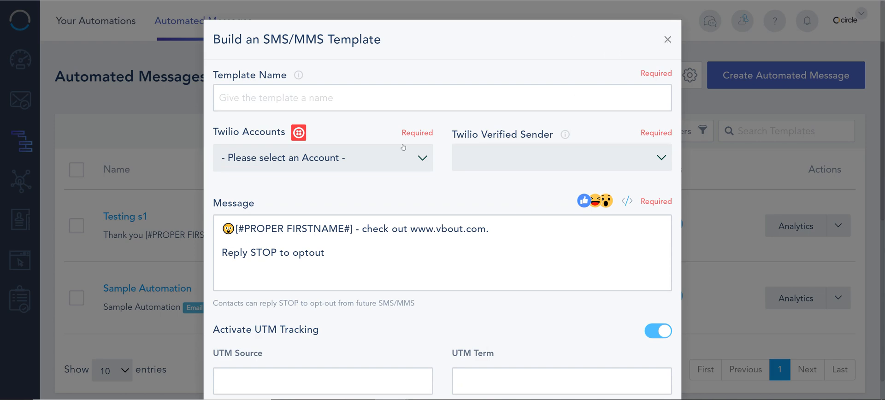
{"action": "left_click", "coordinate": [666, 40]}
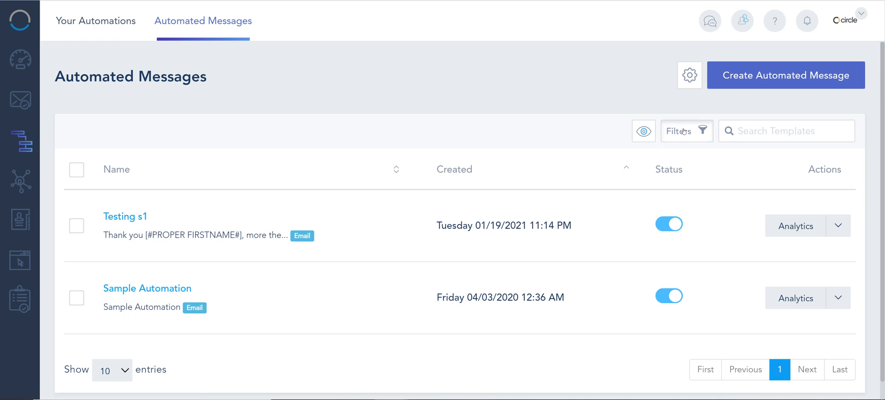
Return to the automation draft, check the Twilio SMS templates, then open the Browser Push step
{"action": "left_click", "coordinate": [683, 131]}
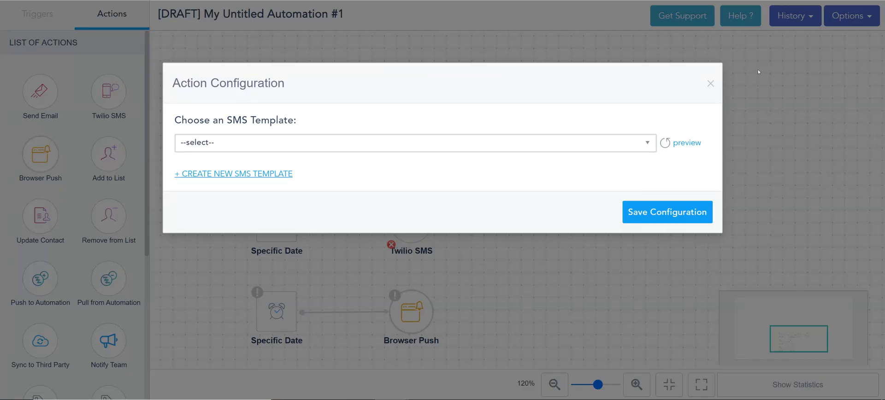
{"action": "left_click", "coordinate": [709, 84]}
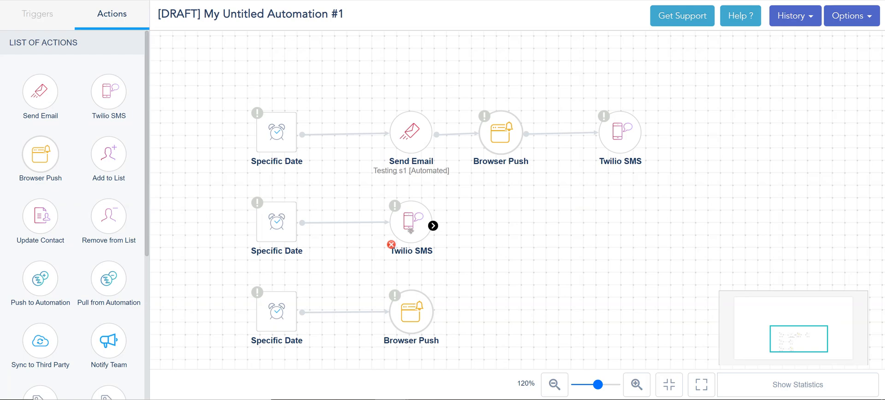
{"action": "left_click", "coordinate": [410, 220]}
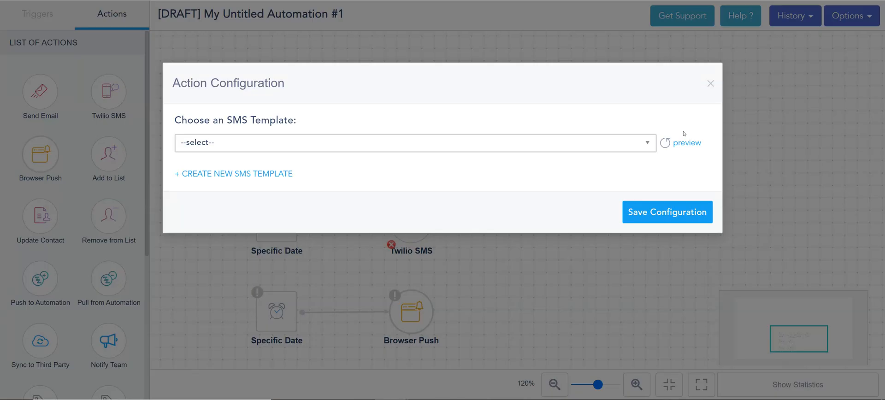
{"action": "left_click", "coordinate": [414, 143]}
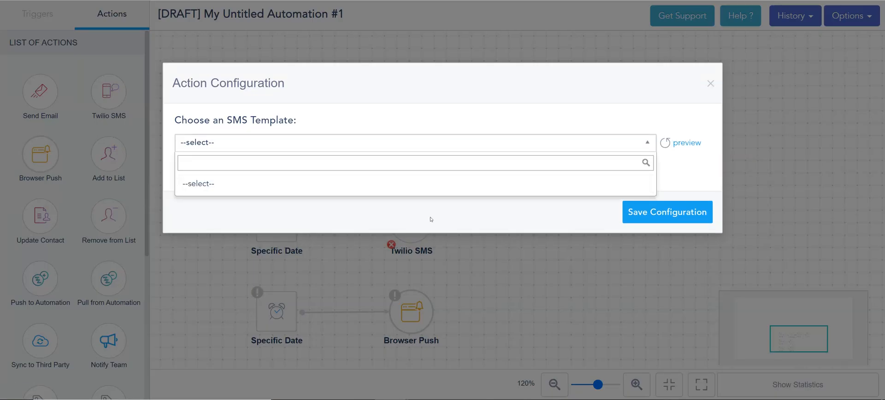
{"action": "left_click", "coordinate": [709, 83]}
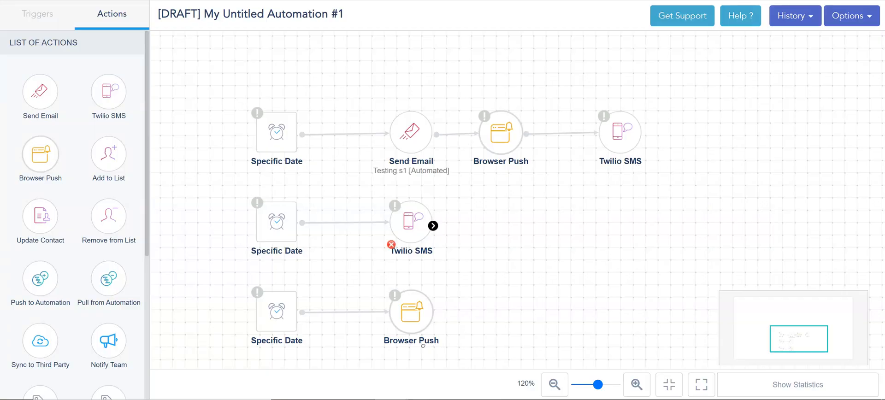
{"action": "left_click", "coordinate": [411, 311]}
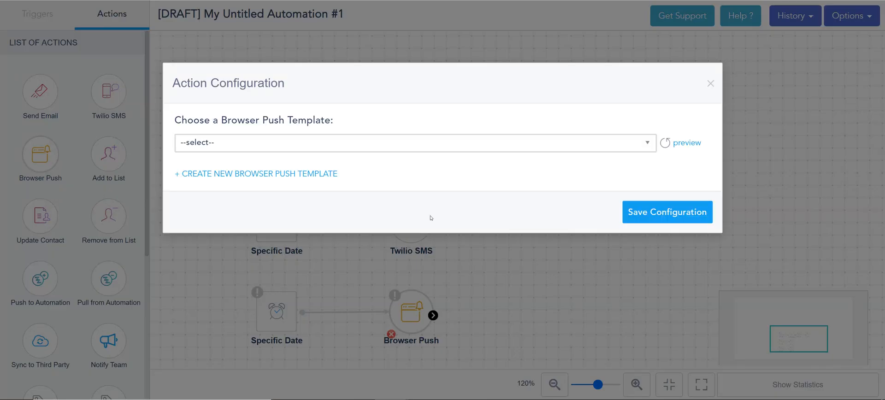
Start a new Browser Push template from the Action Configuration dialog
{"action": "left_click", "coordinate": [415, 142]}
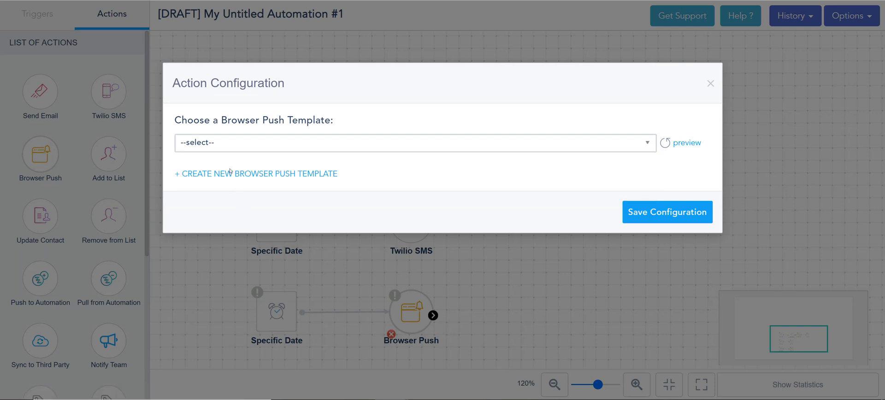
{"action": "left_click", "coordinate": [255, 173]}
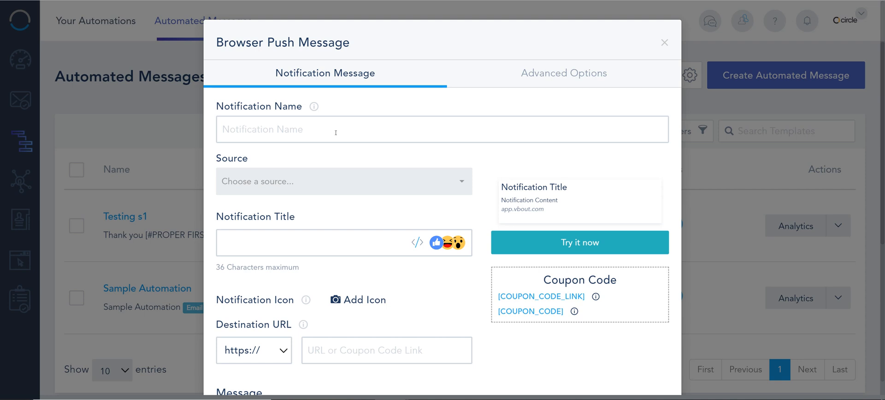
Name the notification 'Web push S1' and choose Welcome offer as its source
{"action": "left_click", "coordinate": [442, 129]}
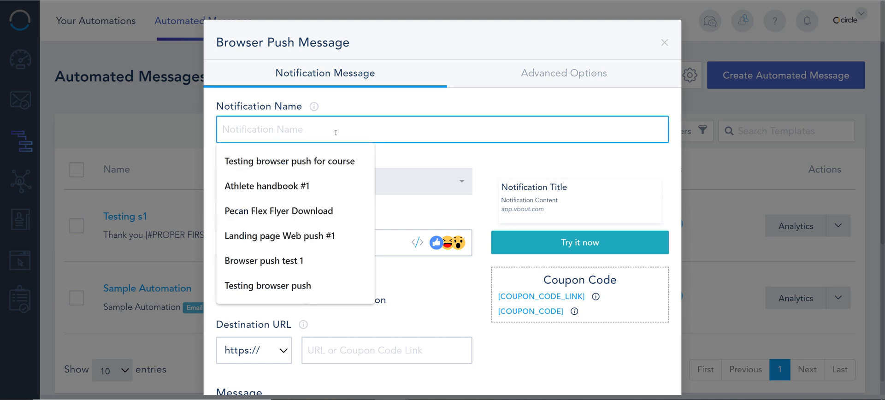
{"action": "type", "text": "Web push"}
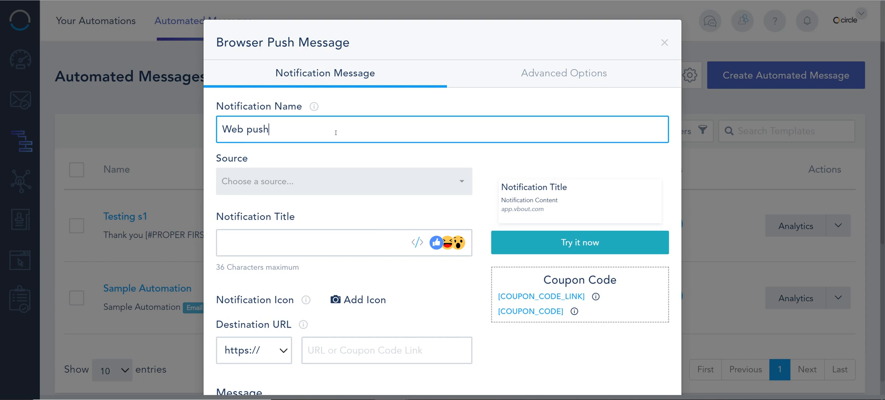
{"action": "type", "text": "S1"}
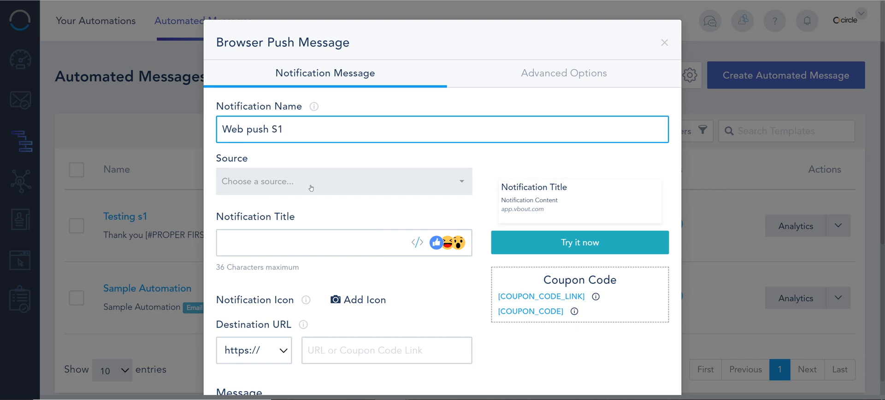
{"action": "left_click", "coordinate": [343, 181]}
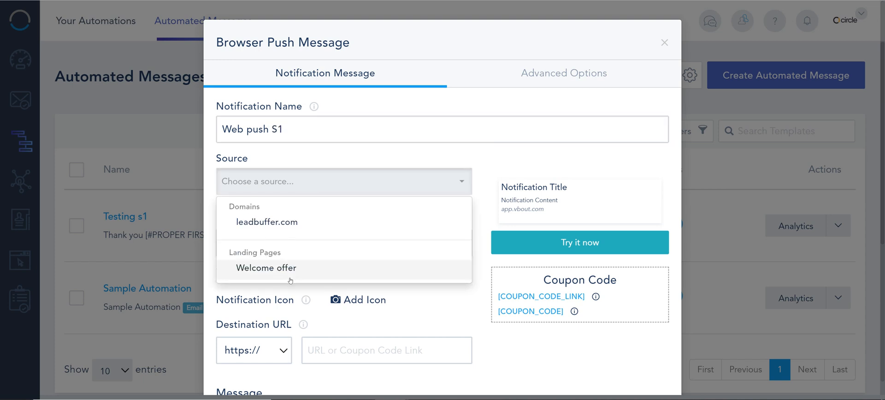
{"action": "mouse_move", "coordinate": [266, 222]}
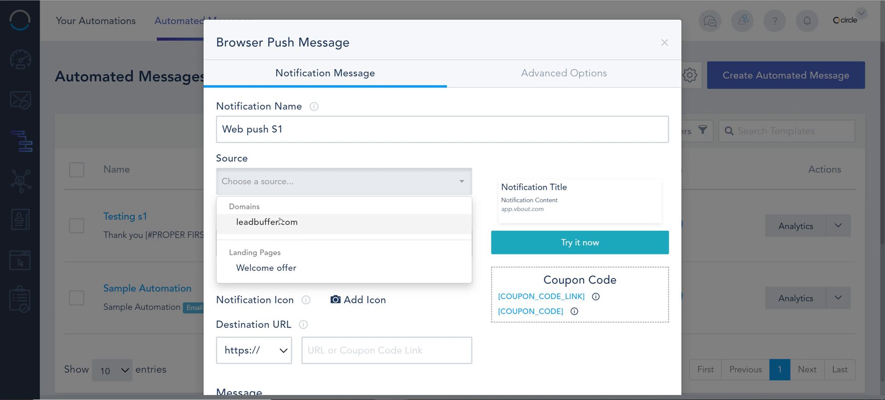
{"action": "mouse_move", "coordinate": [259, 226]}
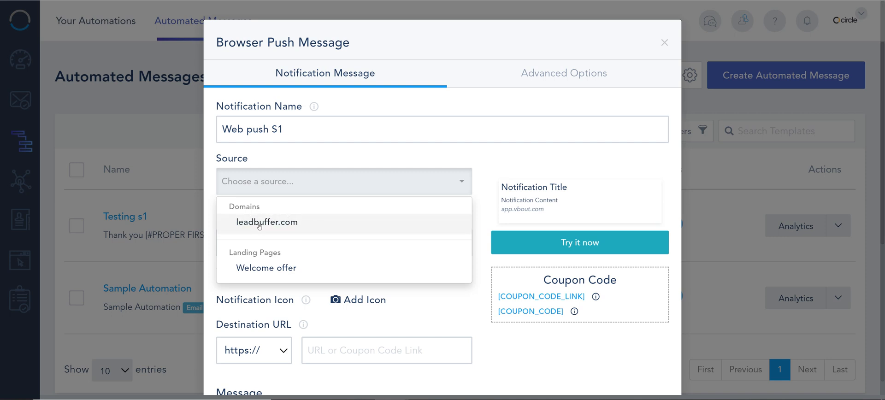
{"action": "mouse_move", "coordinate": [266, 268]}
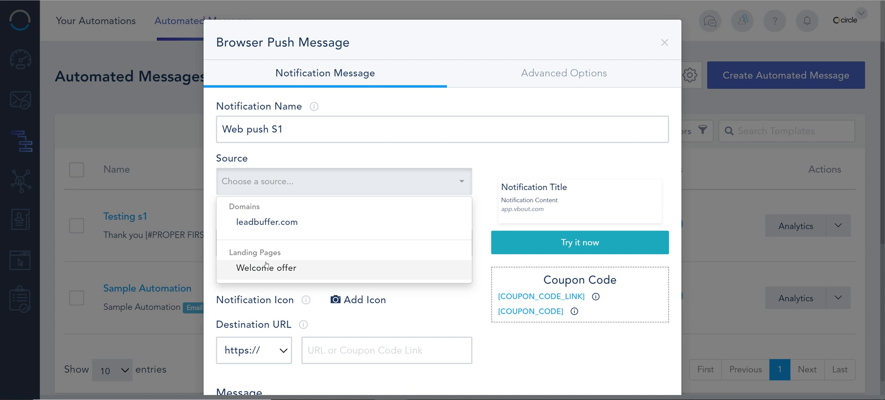
{"action": "left_click", "coordinate": [266, 267]}
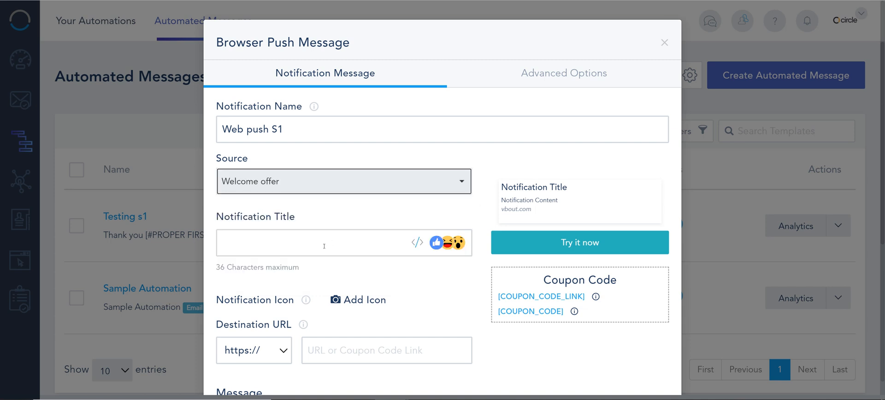
Set the title to 'Thank you [#PROPER FIRSTNAME#]' and open the icon image library
{"action": "left_click", "coordinate": [339, 242]}
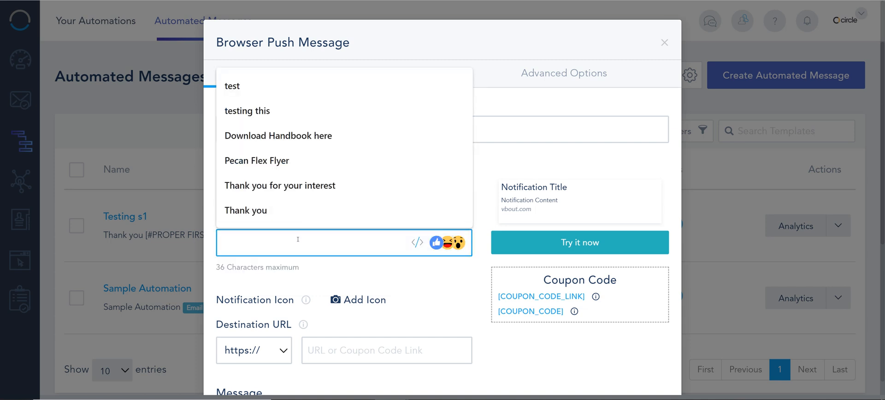
{"action": "type", "text": "T"}
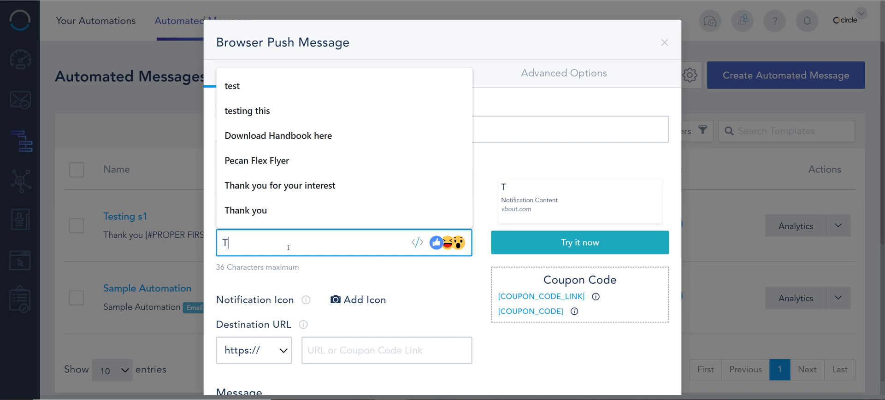
{"action": "left_click", "coordinate": [244, 209]}
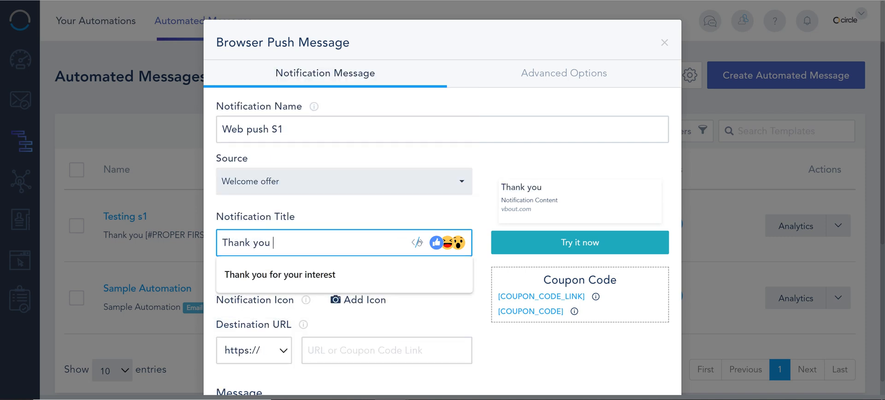
{"action": "left_click", "coordinate": [416, 242]}
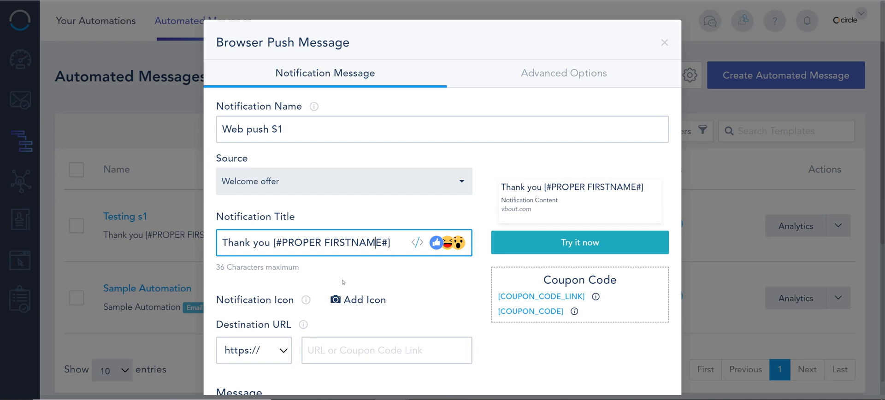
{"action": "scroll", "scroll_direction": "down", "scroll_amount": 3}
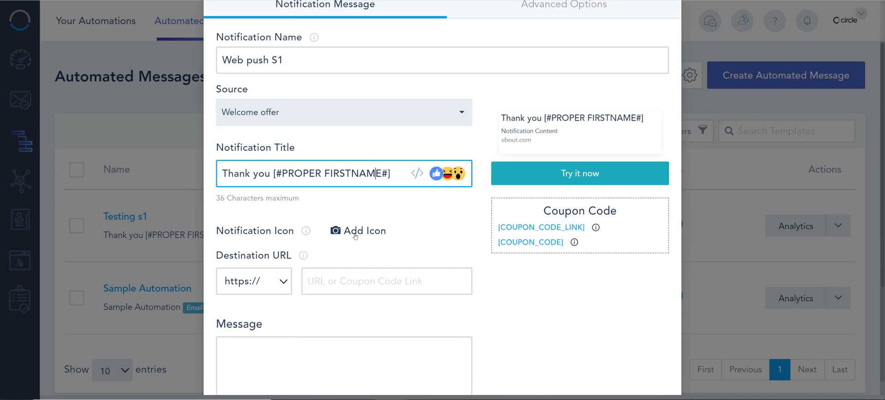
{"action": "left_click", "coordinate": [357, 230]}
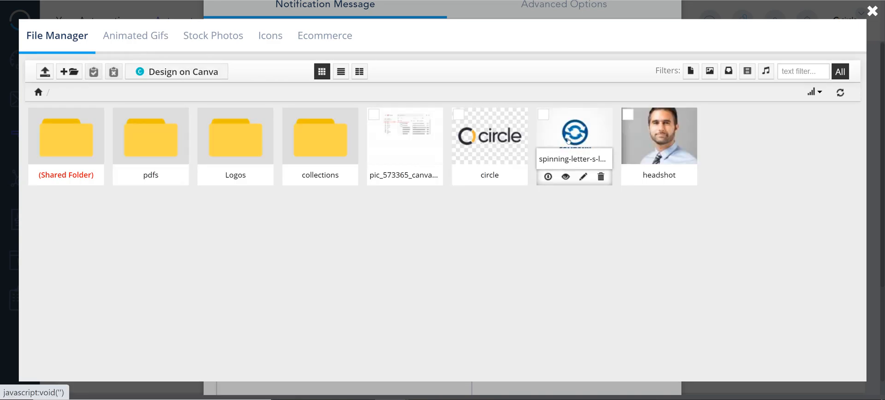
Select an isometric city image from the Animated Gifs tab as the icon
{"action": "left_click", "coordinate": [135, 35]}
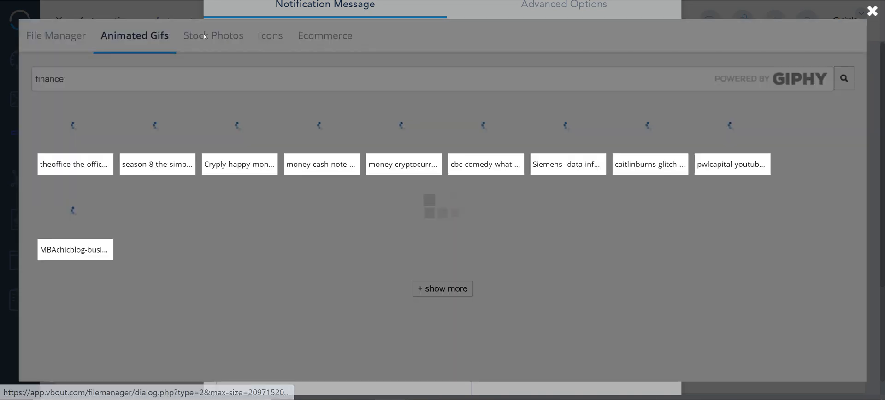
{"action": "left_click", "coordinate": [872, 10]}
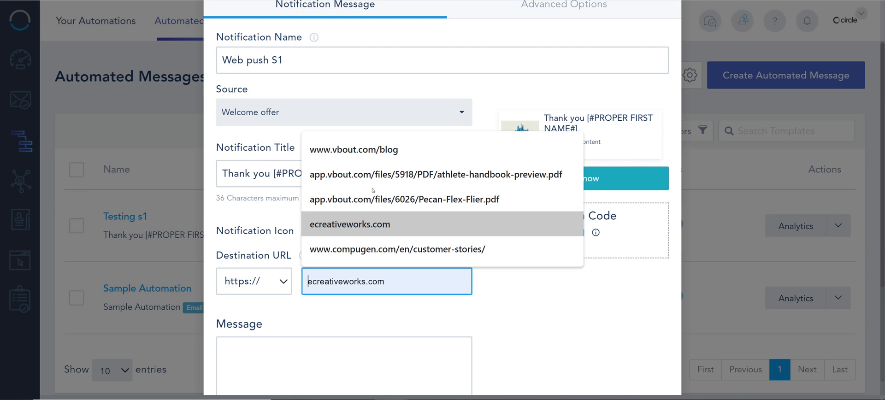
{"action": "left_click", "coordinate": [353, 149]}
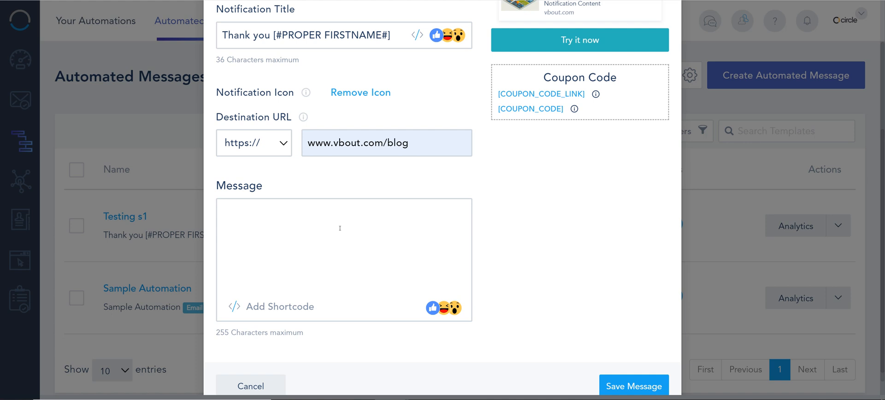
{"action": "type", "text": "thank you for you"}
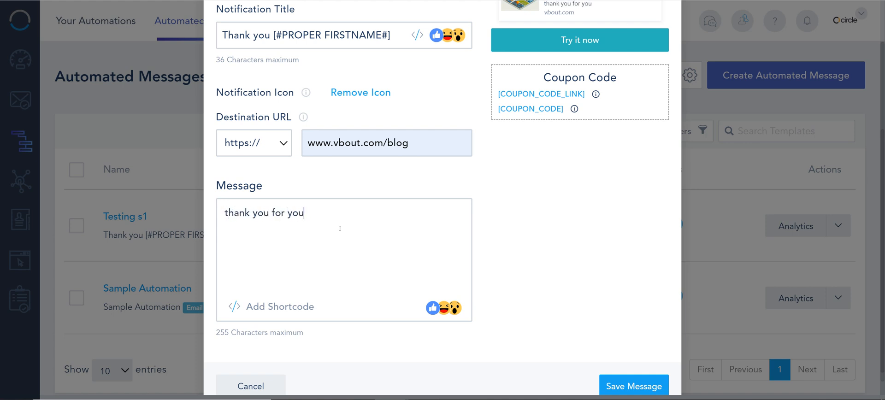
{"action": "type", "text": "r time w"}
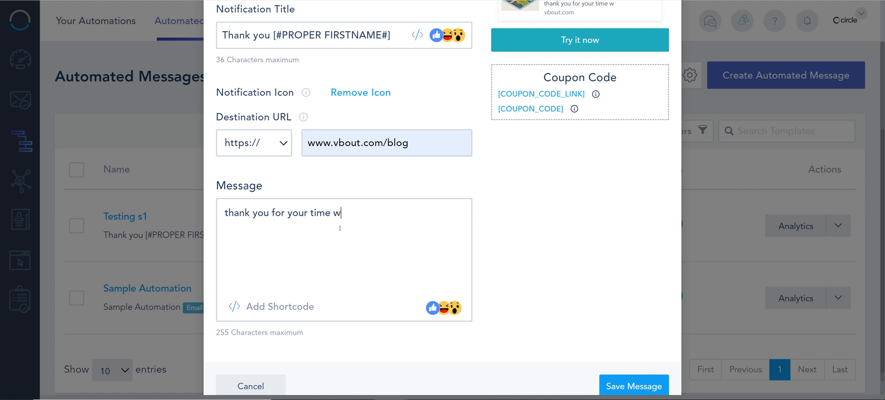
{"action": "type", "text": "atching thes"}
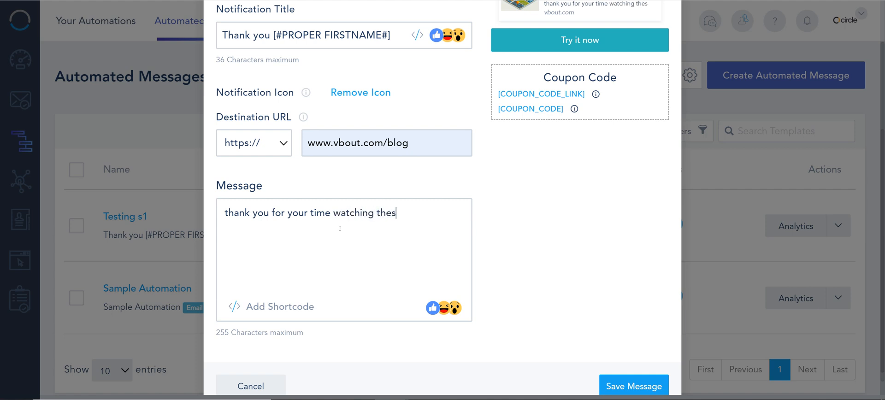
{"action": "type", "text": "e video"}
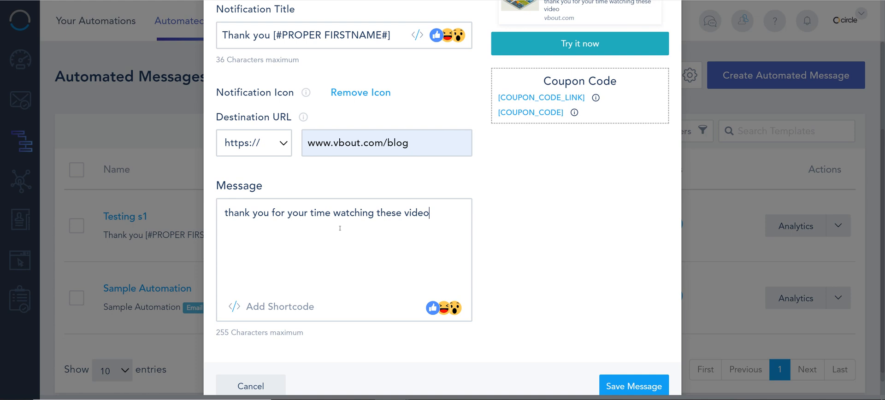
{"action": "type", "text": "s"}
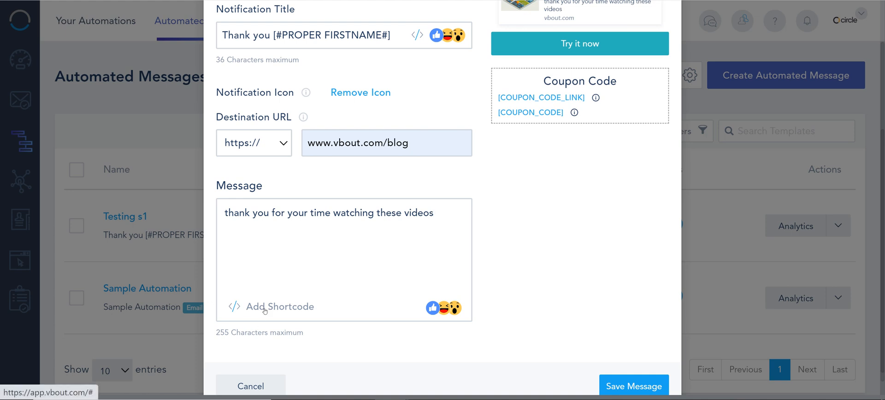
Send a test of the push notification with Try it now
{"action": "scroll", "scroll_direction": "up", "scroll_amount": 3}
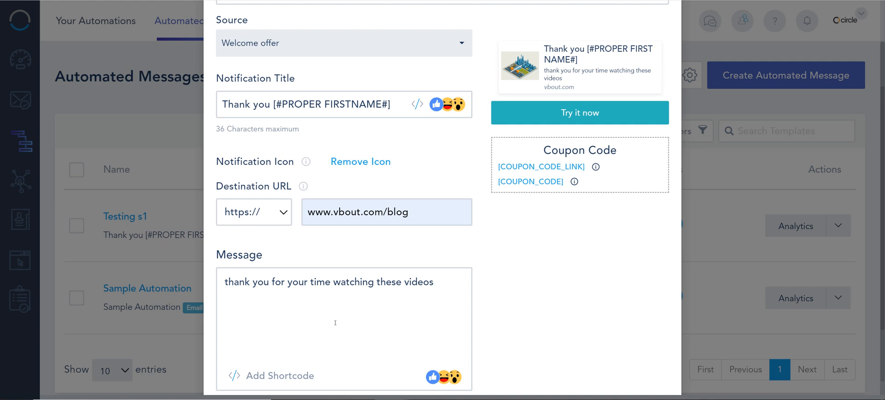
{"action": "mouse_move", "coordinate": [498, 286]}
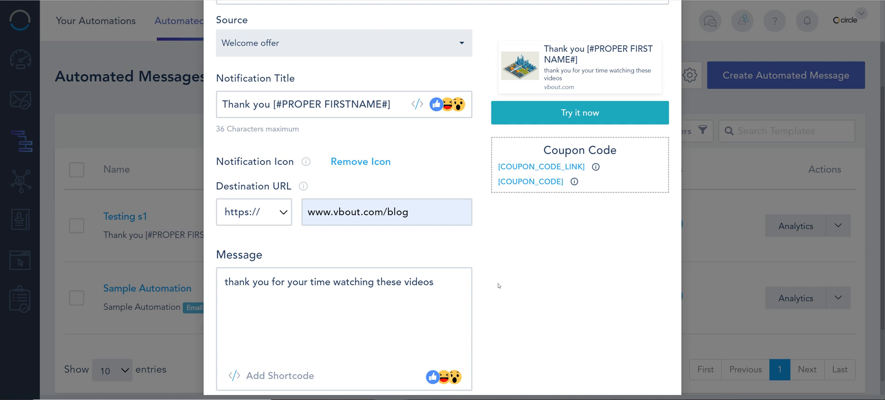
{"action": "scroll", "scroll_direction": "up", "scroll_amount": 3}
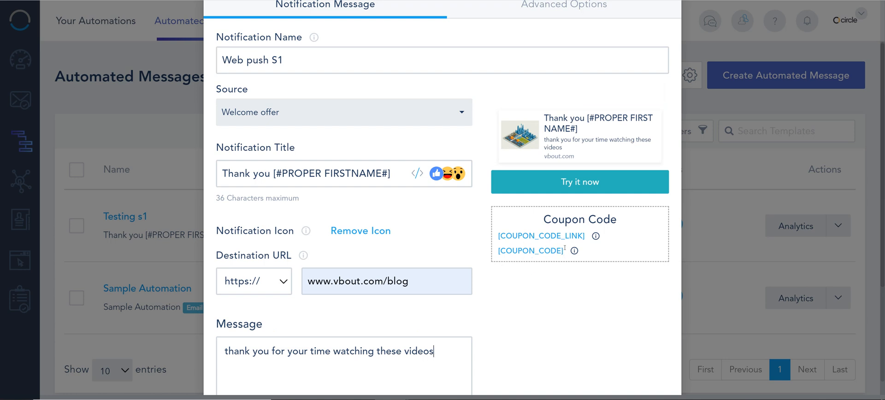
{"action": "mouse_move", "coordinate": [595, 236]}
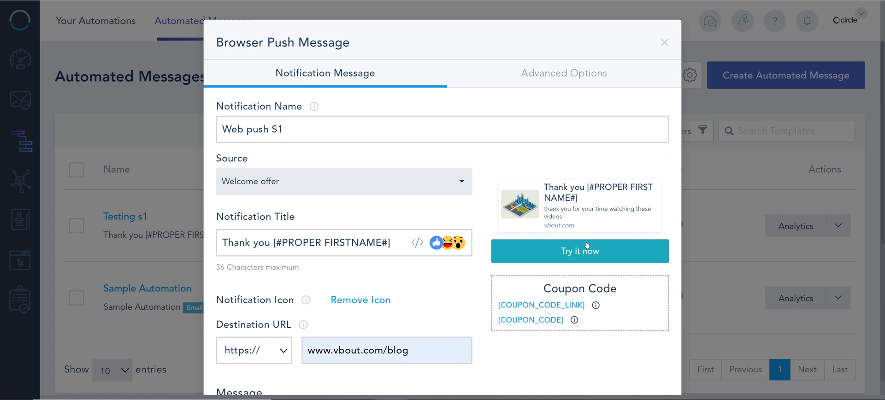
{"action": "left_click", "coordinate": [578, 251]}
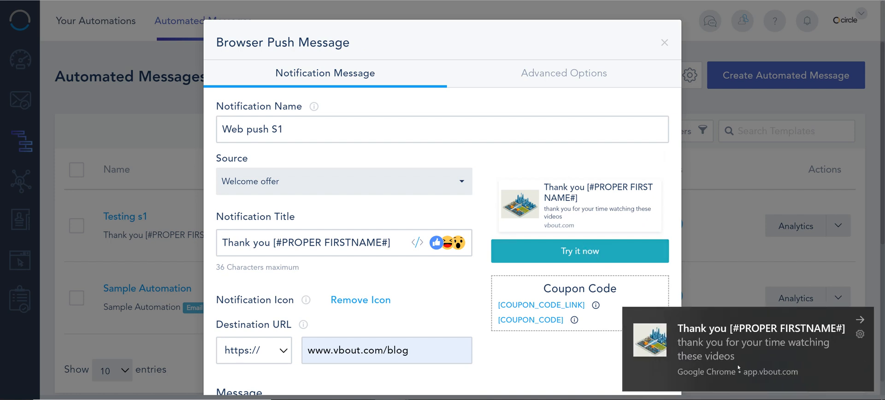
{"action": "mouse_move", "coordinate": [716, 355]}
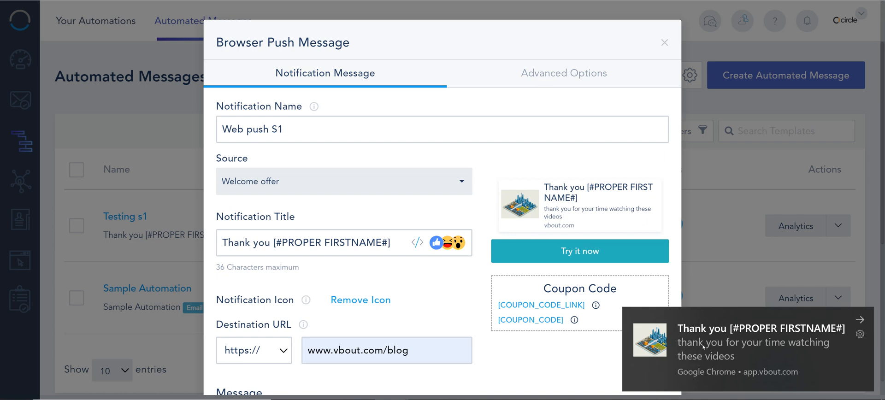
{"action": "mouse_move", "coordinate": [669, 347]}
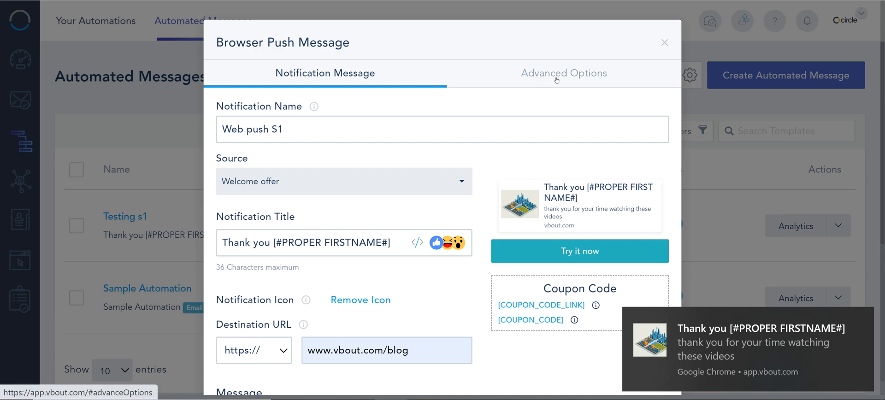
Set the COMPANY logo as the large notification image in Advanced Options
{"action": "left_click", "coordinate": [563, 73]}
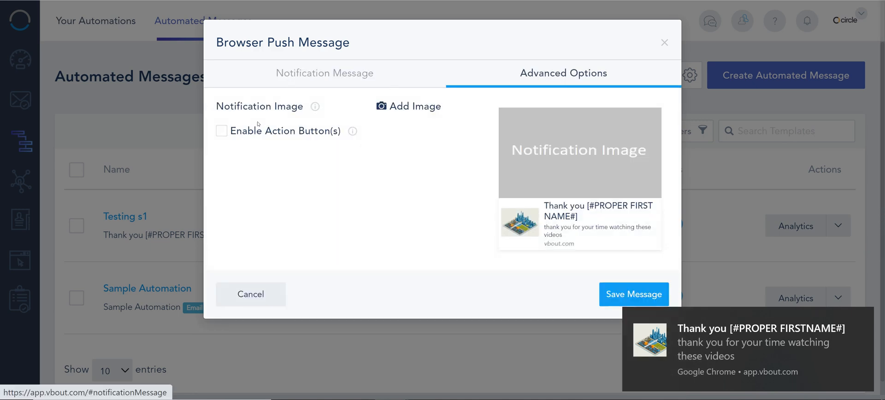
{"action": "mouse_move", "coordinate": [314, 106]}
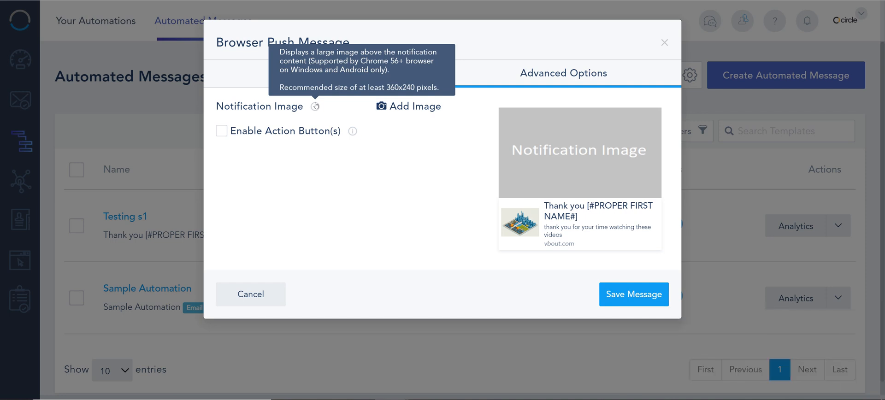
{"action": "mouse_move", "coordinate": [357, 102]}
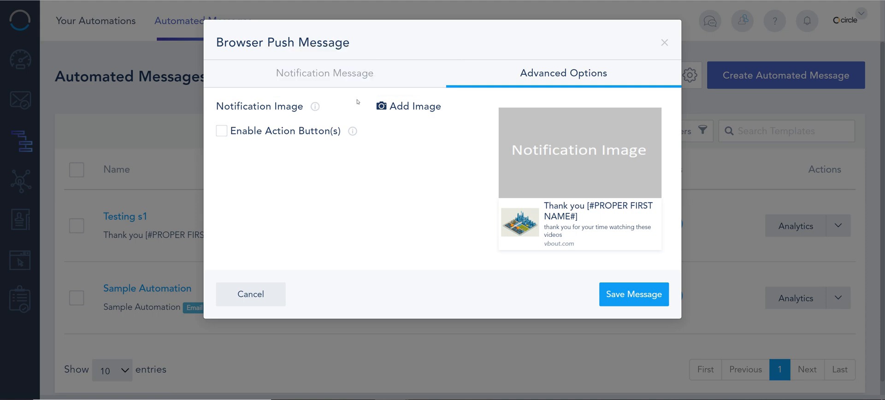
{"action": "mouse_move", "coordinate": [501, 186]}
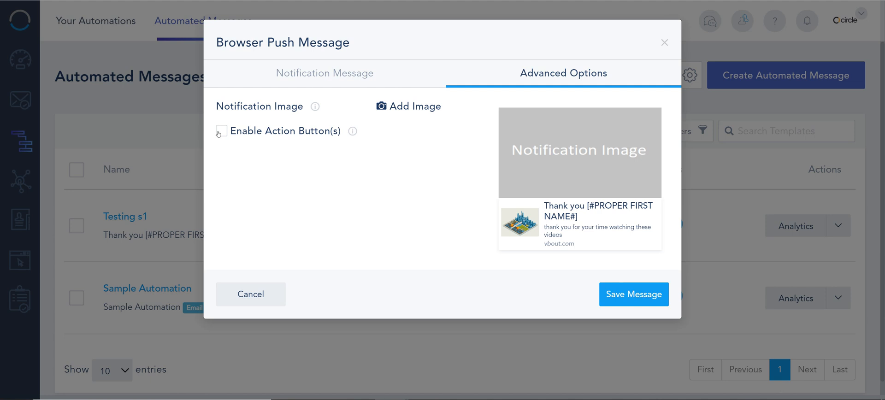
{"action": "left_click", "coordinate": [407, 106]}
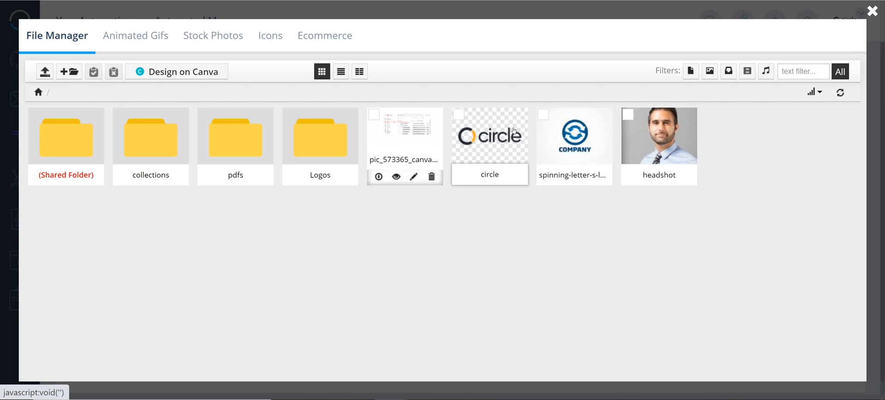
{"action": "mouse_move", "coordinate": [573, 135]}
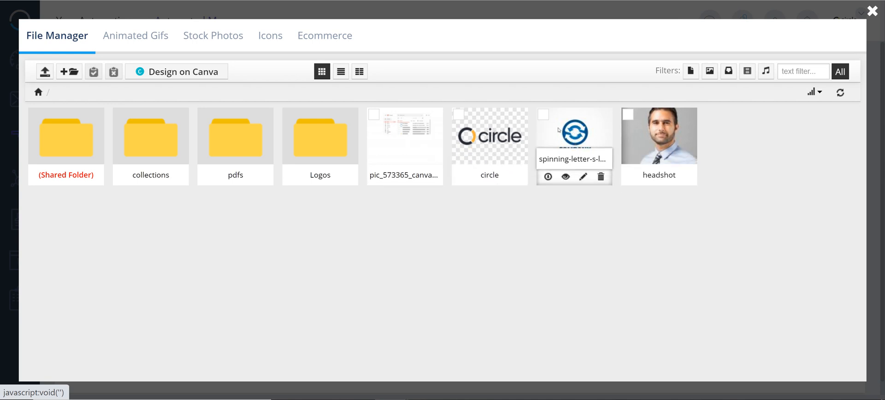
{"action": "left_click", "coordinate": [547, 176]}
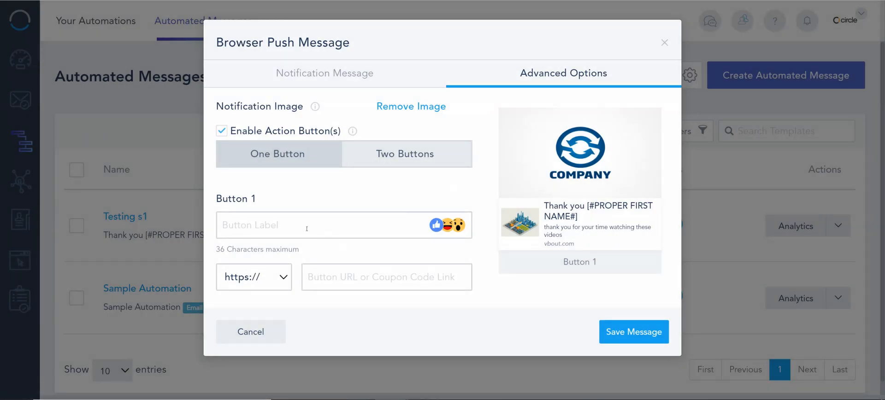
{"action": "mouse_move", "coordinate": [293, 197]}
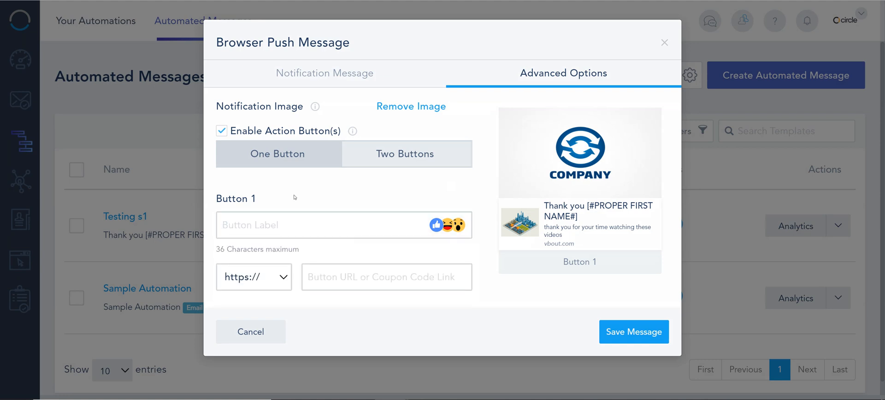
Switch to two action buttons labelled 'Thank you' and 'No'
{"action": "left_click", "coordinate": [404, 153]}
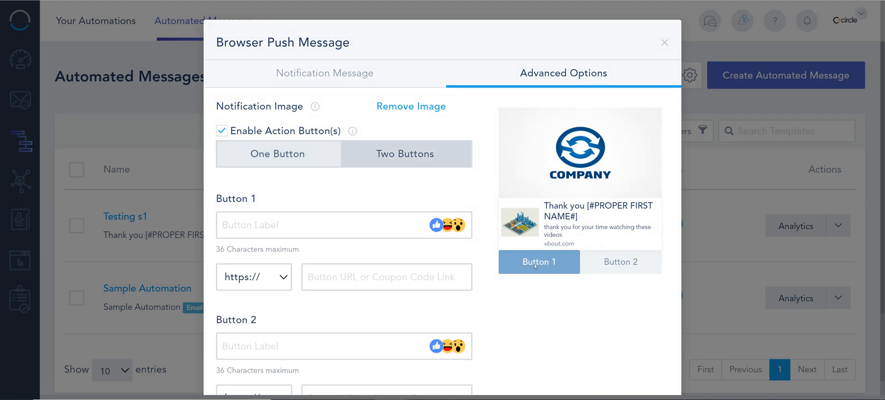
{"action": "mouse_move", "coordinate": [467, 132]}
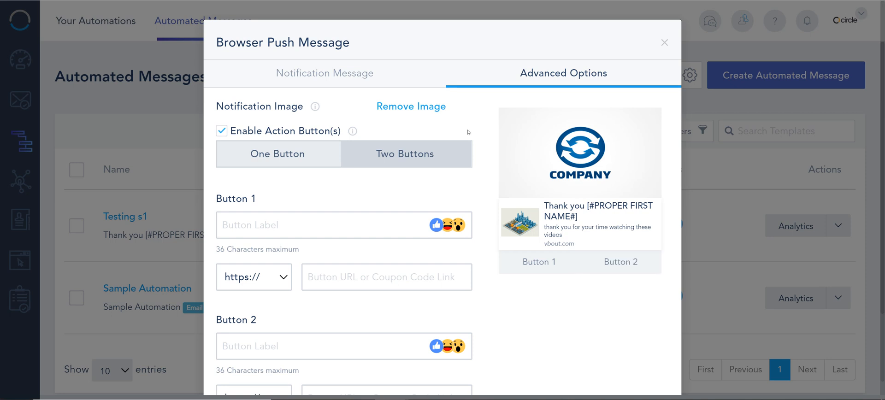
{"action": "left_click", "coordinate": [322, 225]}
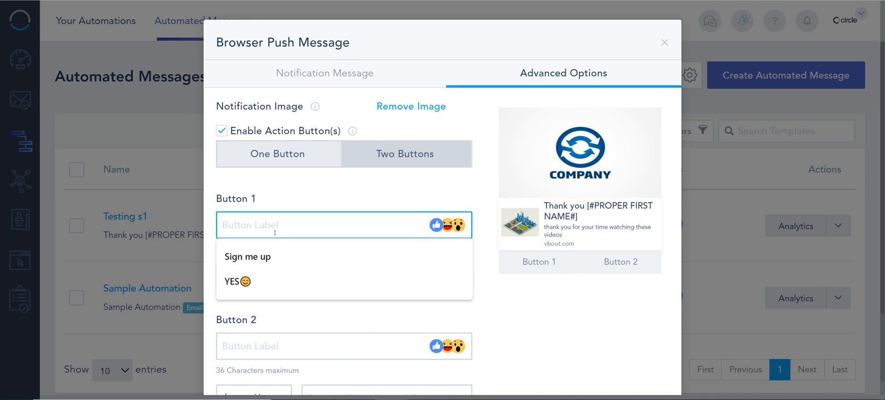
{"action": "type", "text": "Thank you"}
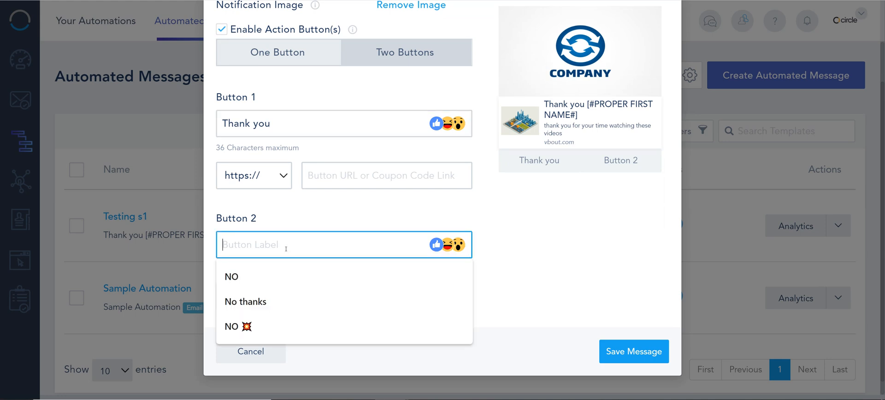
{"action": "type", "text": "No"}
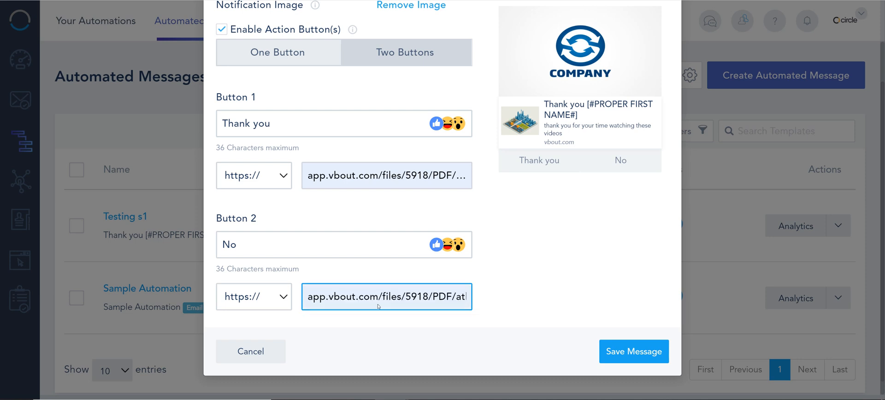
{"action": "mouse_move", "coordinate": [574, 242]}
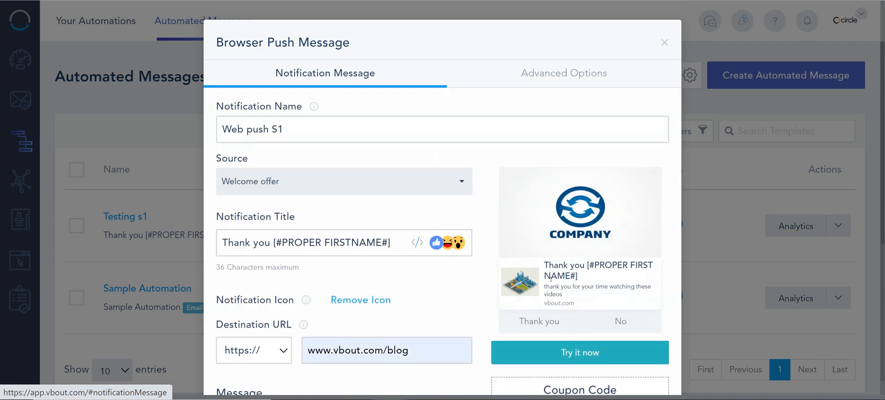
Send a test of the Web push S1 notification and save it as a template
{"action": "left_click", "coordinate": [579, 352]}
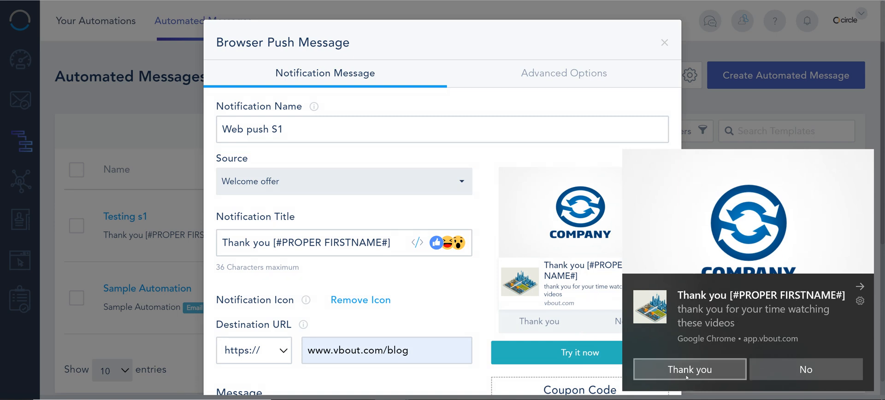
{"action": "mouse_move", "coordinate": [661, 231]}
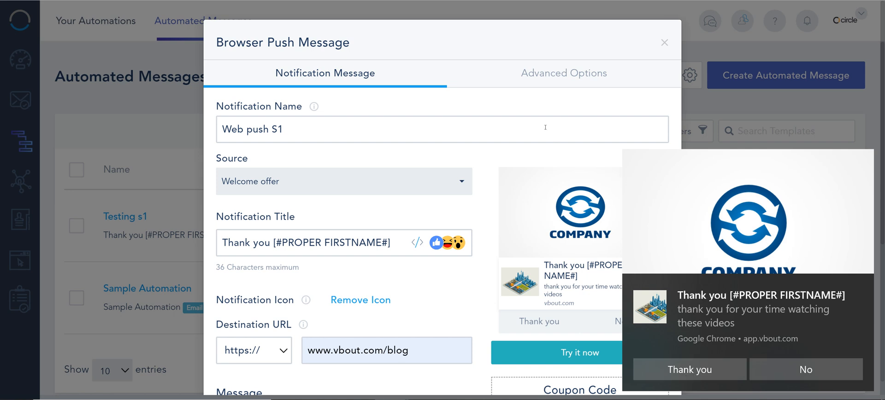
{"action": "scroll", "scroll_direction": "down", "scroll_amount": 3}
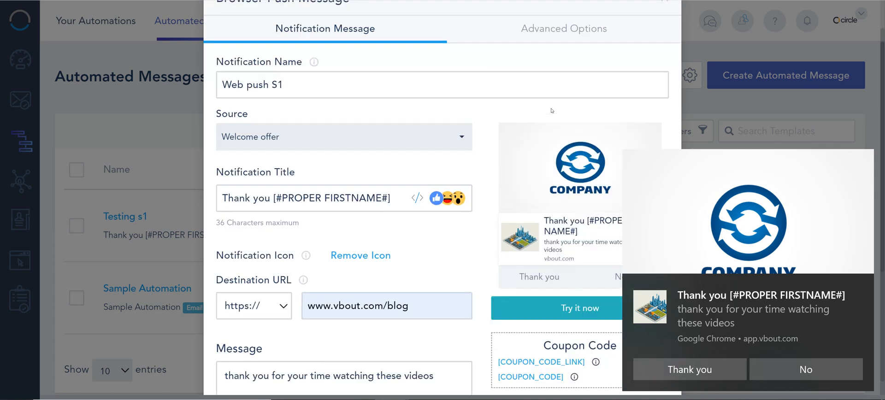
{"action": "scroll", "scroll_direction": "down", "scroll_amount": 3}
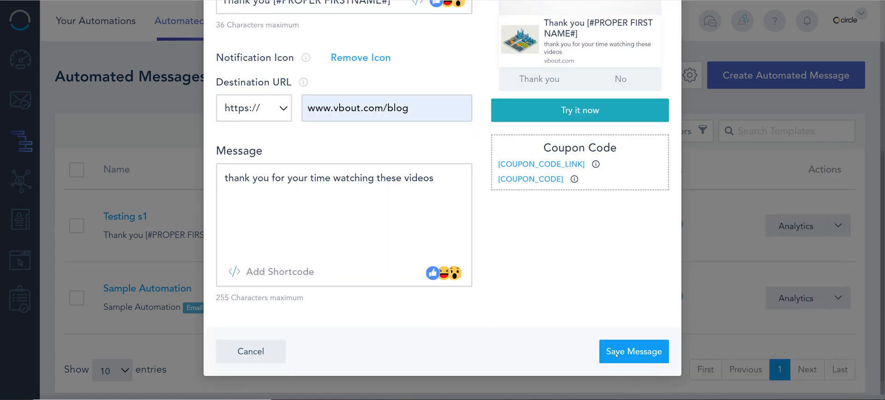
{"action": "left_click", "coordinate": [633, 351]}
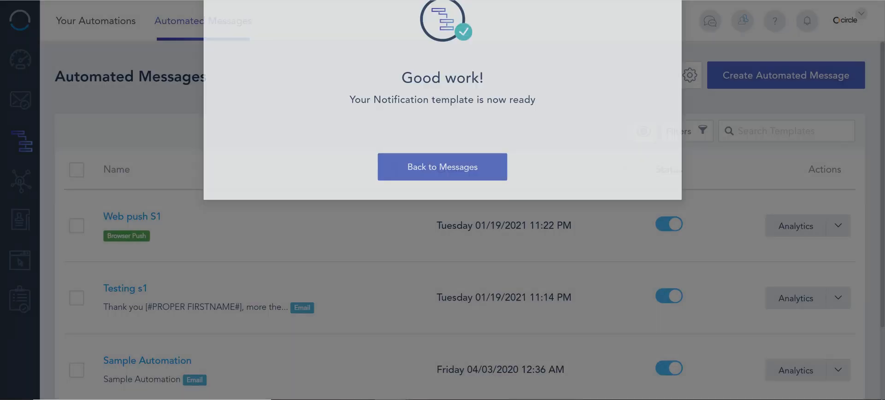
Set the bottom Browser Push action to use the Web push S1 template
{"action": "left_click", "coordinate": [442, 166]}
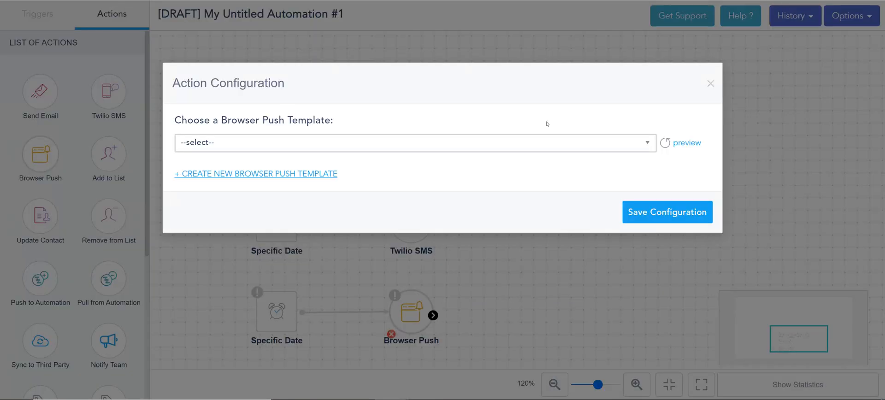
{"action": "left_click", "coordinate": [415, 143]}
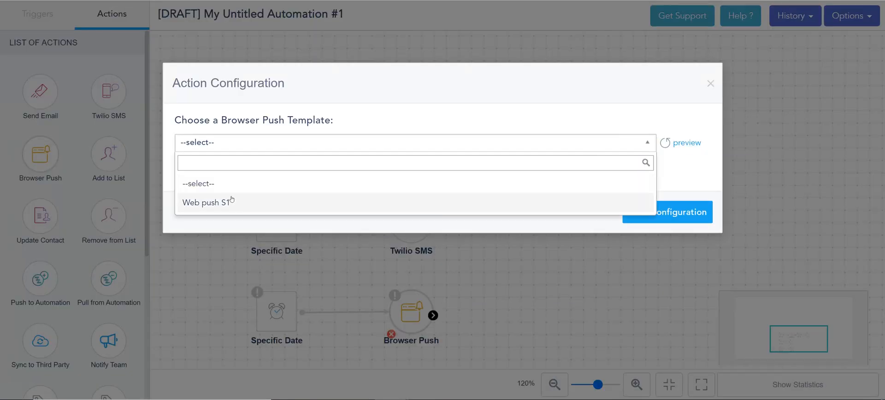
{"action": "left_click", "coordinate": [206, 202]}
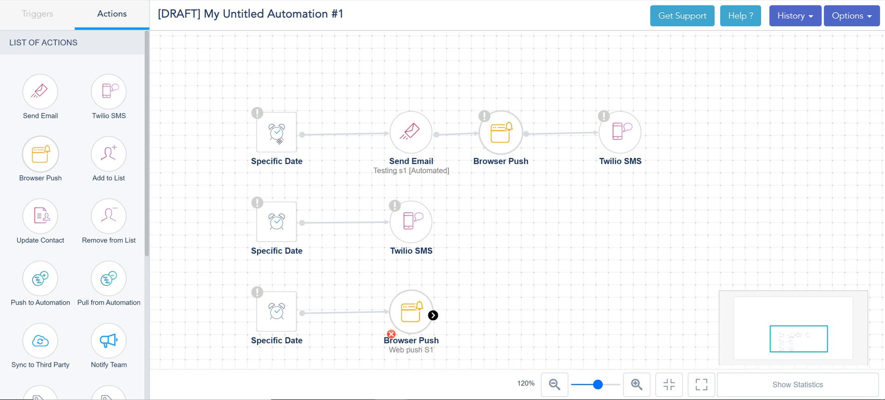
{"action": "mouse_move", "coordinate": [276, 133]}
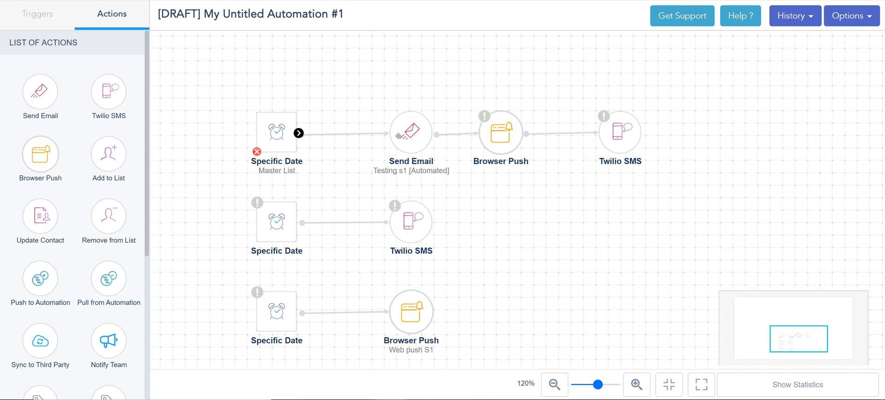
{"action": "mouse_move", "coordinate": [247, 231]}
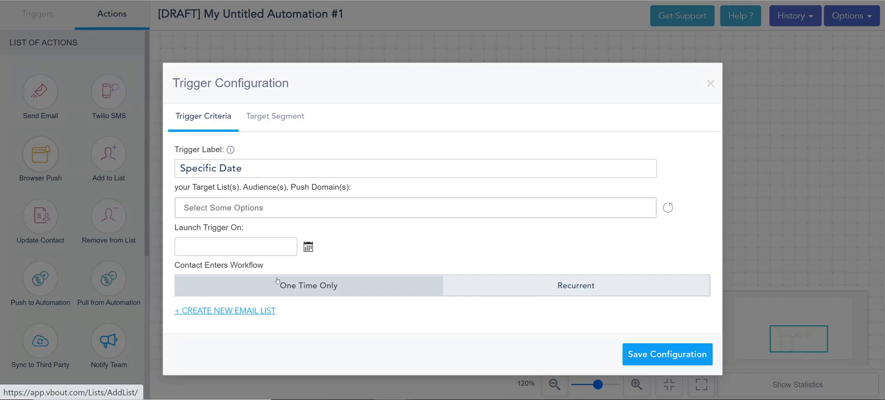
Set the bottom Specific Date trigger to target Welcome offer and save
{"action": "left_click", "coordinate": [415, 208]}
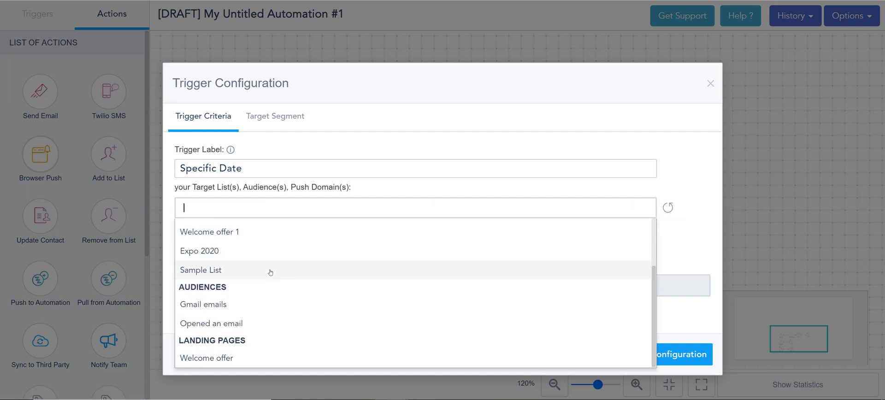
{"action": "mouse_move", "coordinate": [220, 358]}
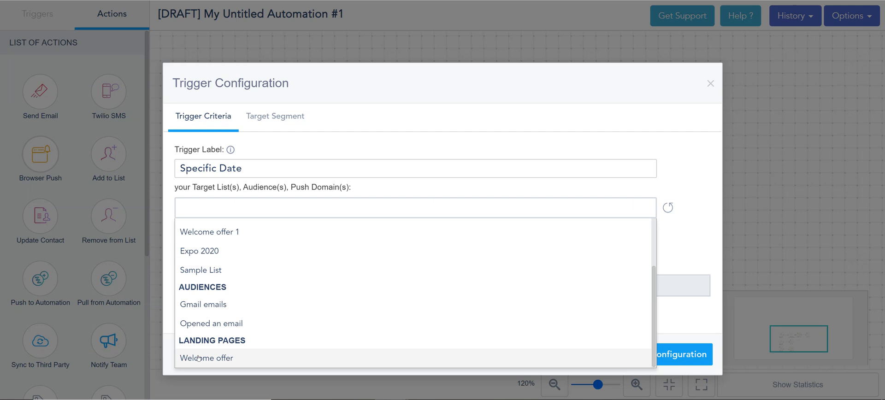
{"action": "left_click", "coordinate": [206, 358]}
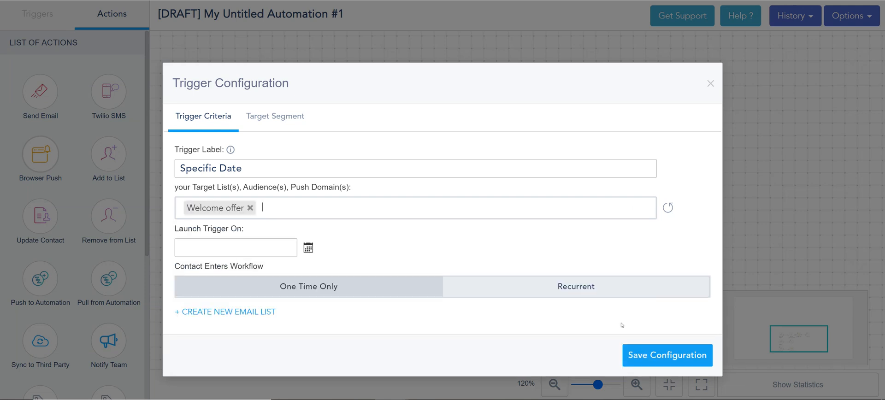
{"action": "left_click", "coordinate": [667, 355]}
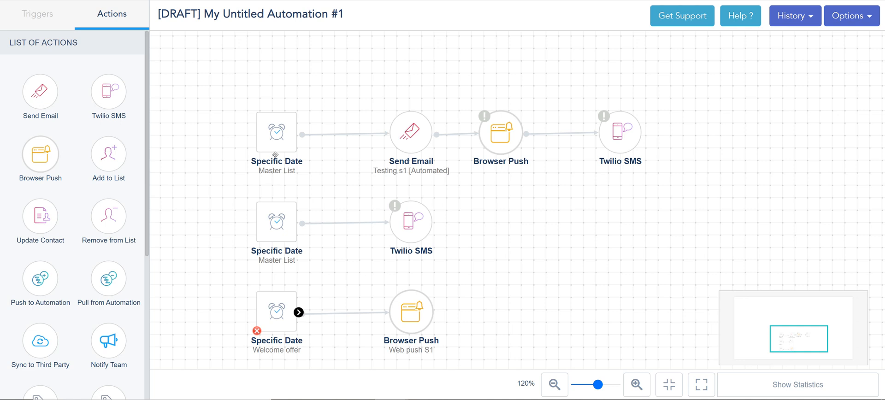
{"action": "mouse_move", "coordinate": [323, 121]}
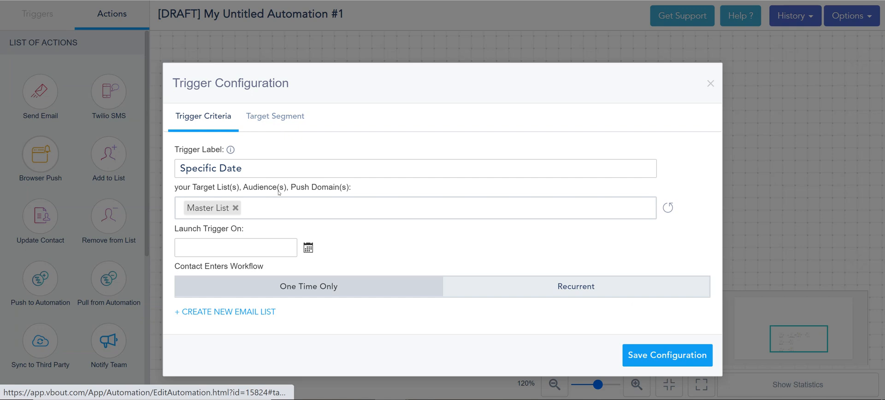
Add Welcome offer to the Master List trigger's targets and save
{"action": "left_click", "coordinate": [415, 208]}
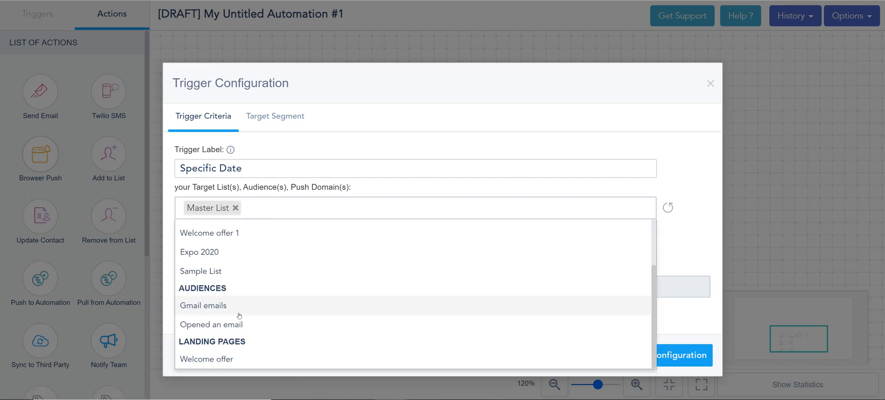
{"action": "left_click", "coordinate": [207, 359]}
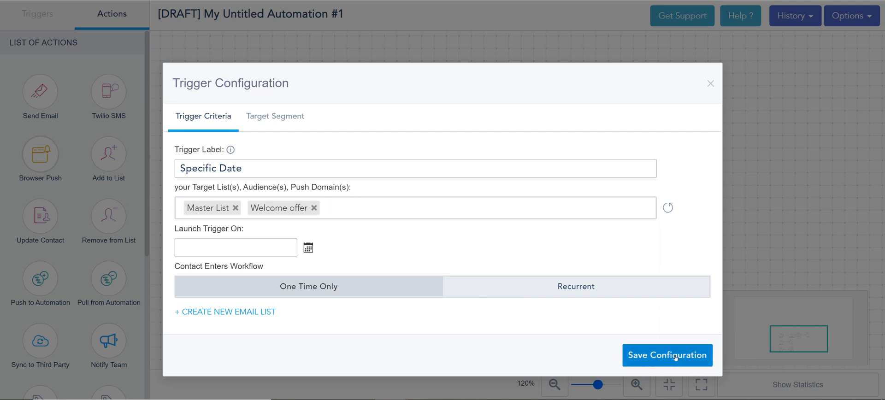
{"action": "left_click", "coordinate": [667, 355]}
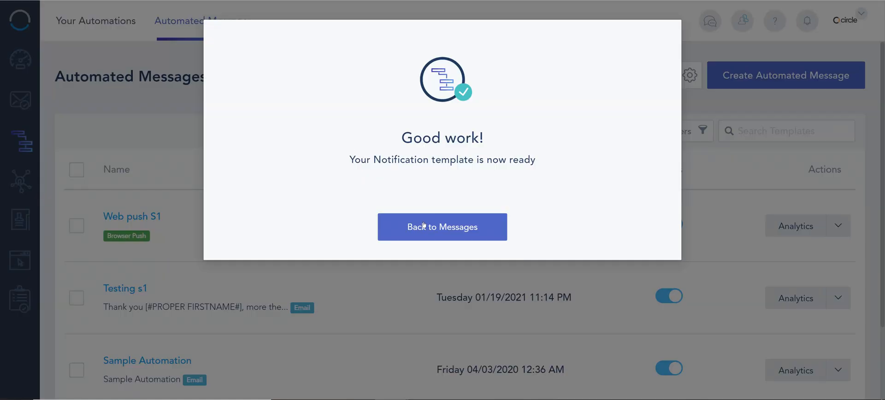
Go back to the Automated Messages list and scroll to Web push S1
{"action": "left_click", "coordinate": [442, 227]}
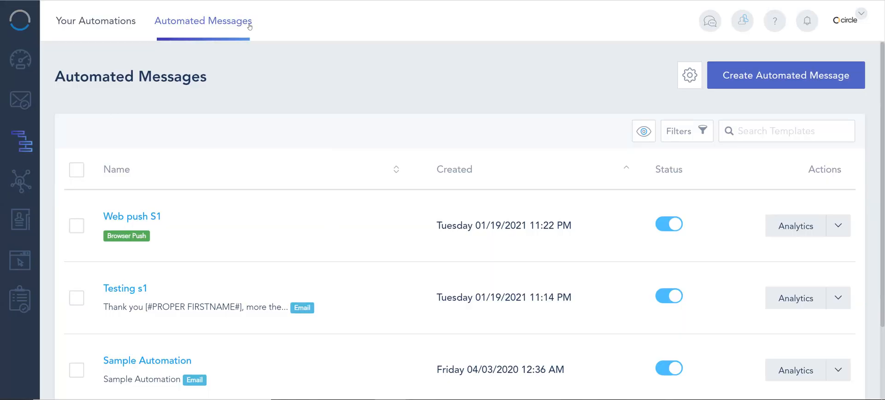
{"action": "mouse_move", "coordinate": [21, 141]}
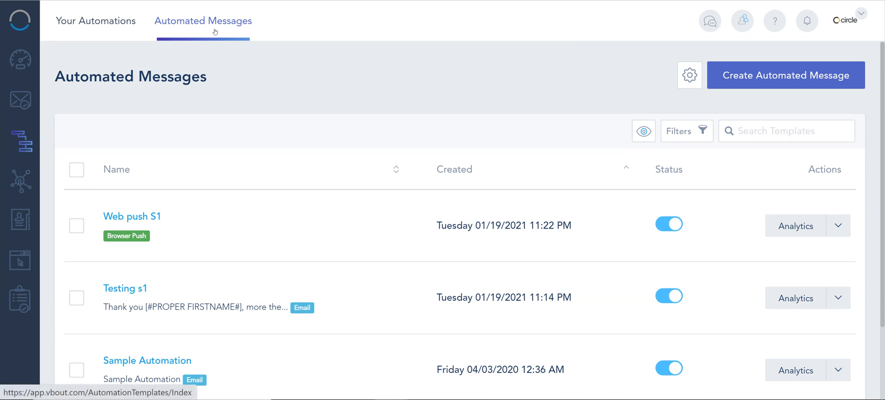
{"action": "mouse_move", "coordinate": [215, 48]}
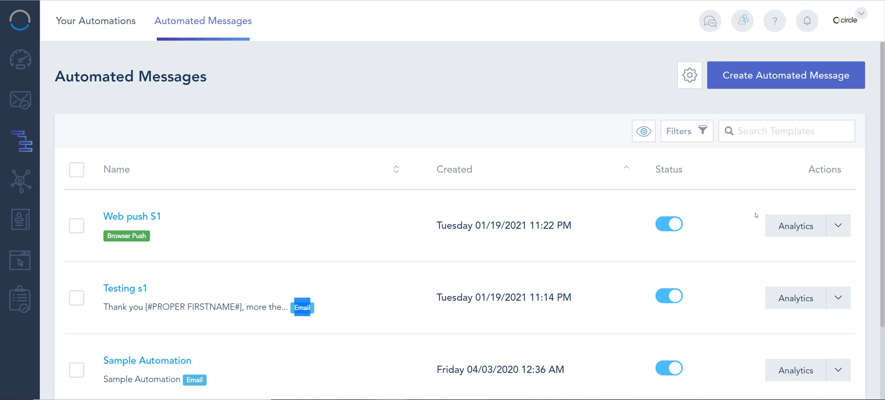
{"action": "scroll", "scroll_direction": "down", "scroll_amount": 3}
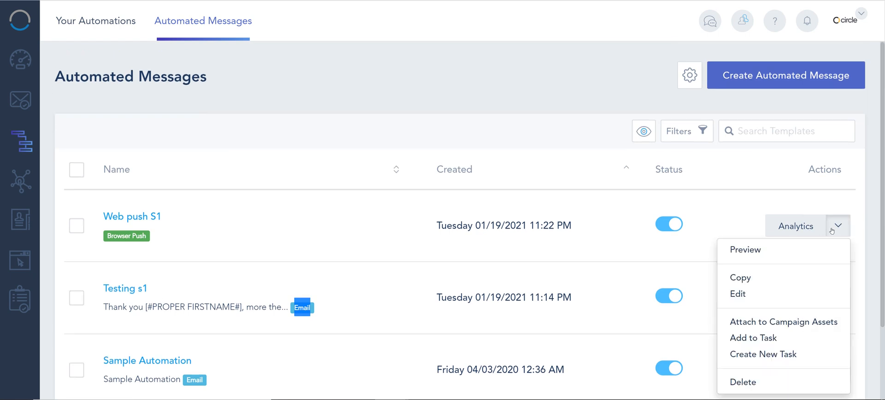
{"action": "mouse_move", "coordinate": [739, 277]}
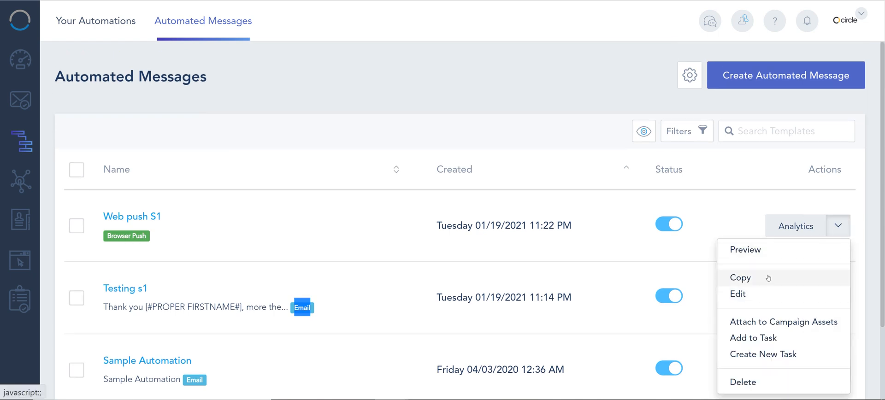
{"action": "mouse_move", "coordinate": [783, 322]}
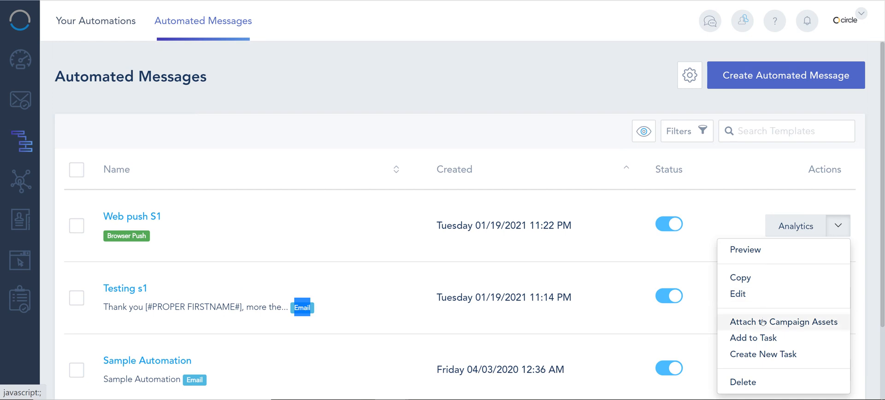
{"action": "mouse_move", "coordinate": [753, 337]}
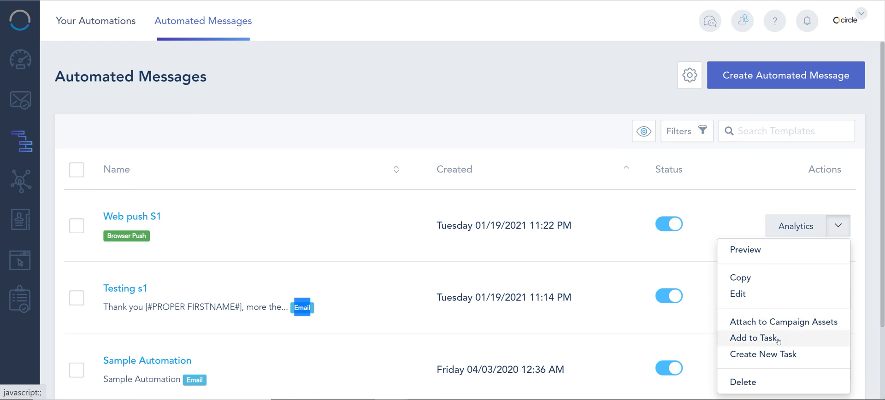
{"action": "mouse_move", "coordinate": [774, 284]}
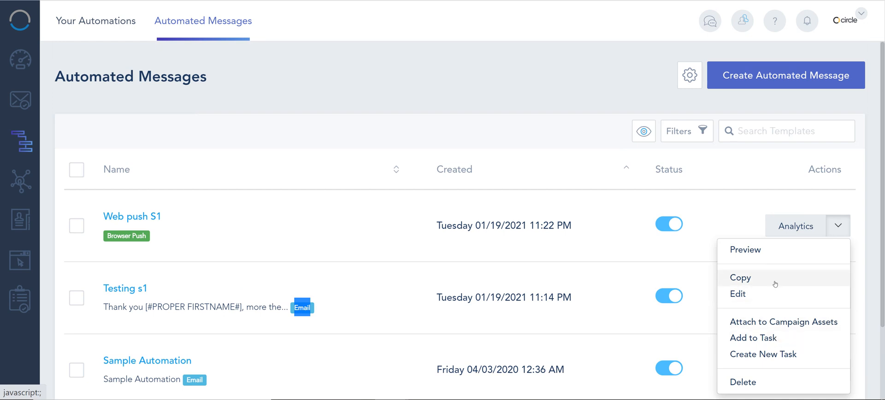